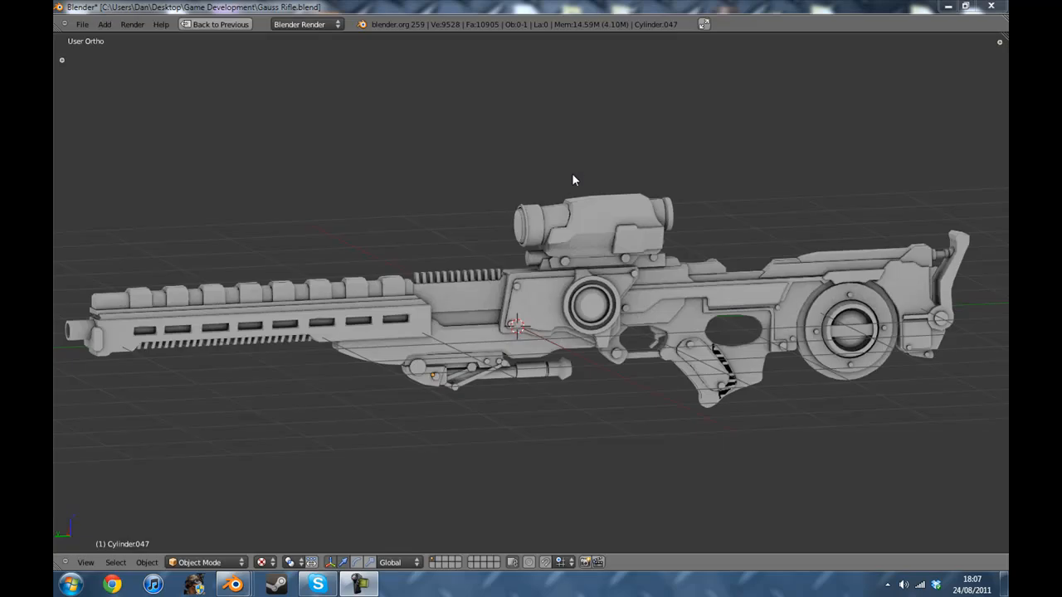
pyautogui.moveTo(619, 245)
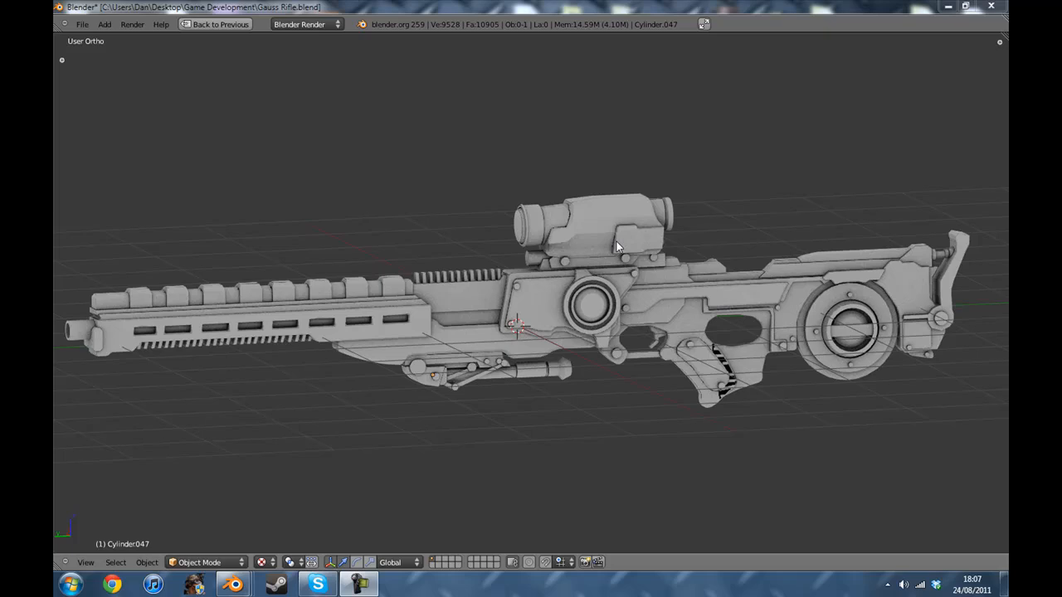
pyautogui.moveTo(615, 282)
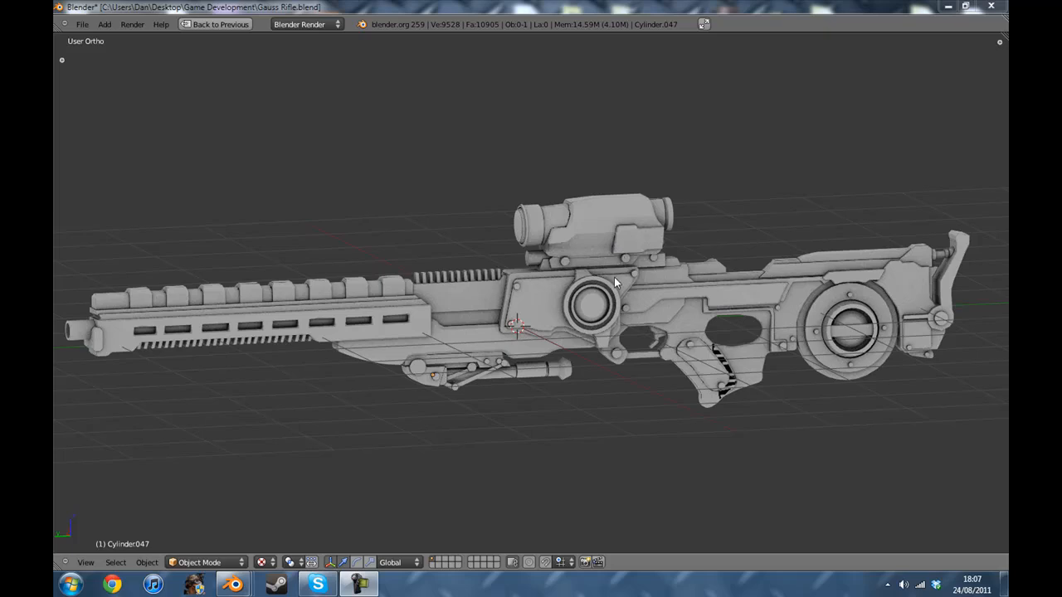
pyautogui.moveTo(620, 281)
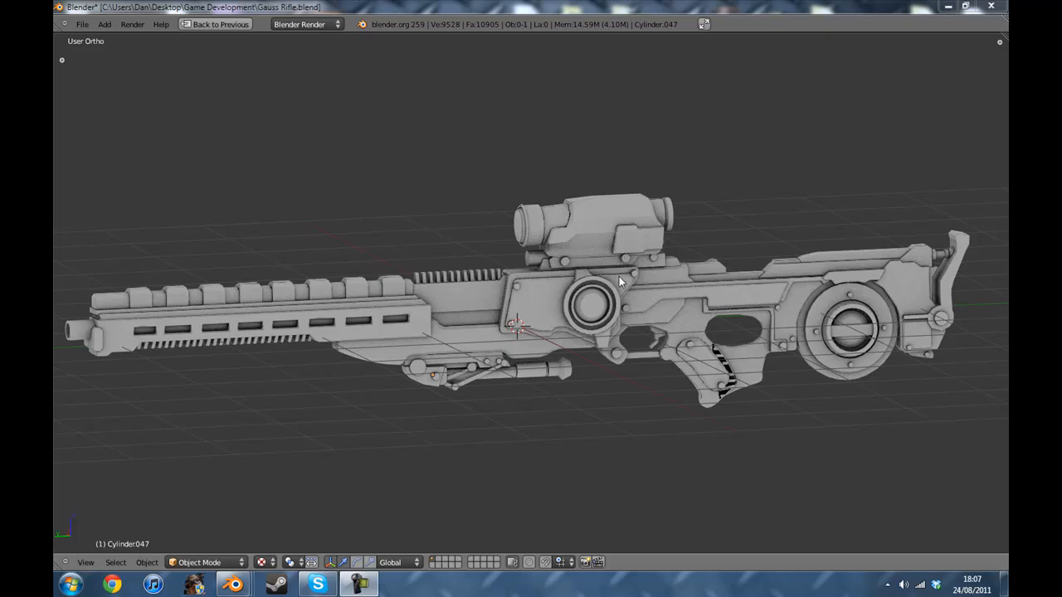
pyautogui.moveTo(621, 262)
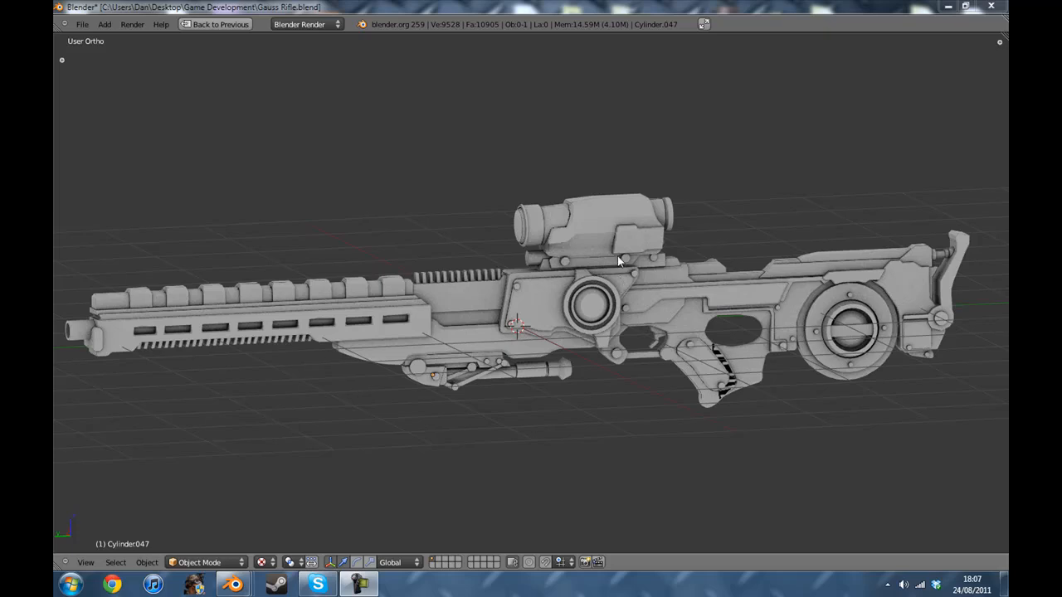
pyautogui.moveTo(611, 315)
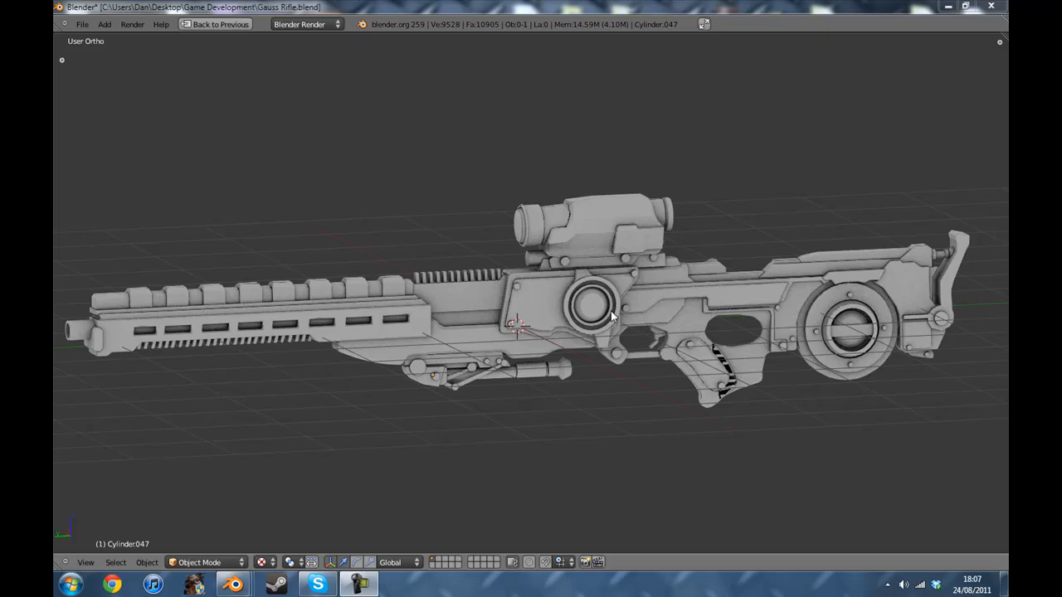
pyautogui.moveTo(700, 232)
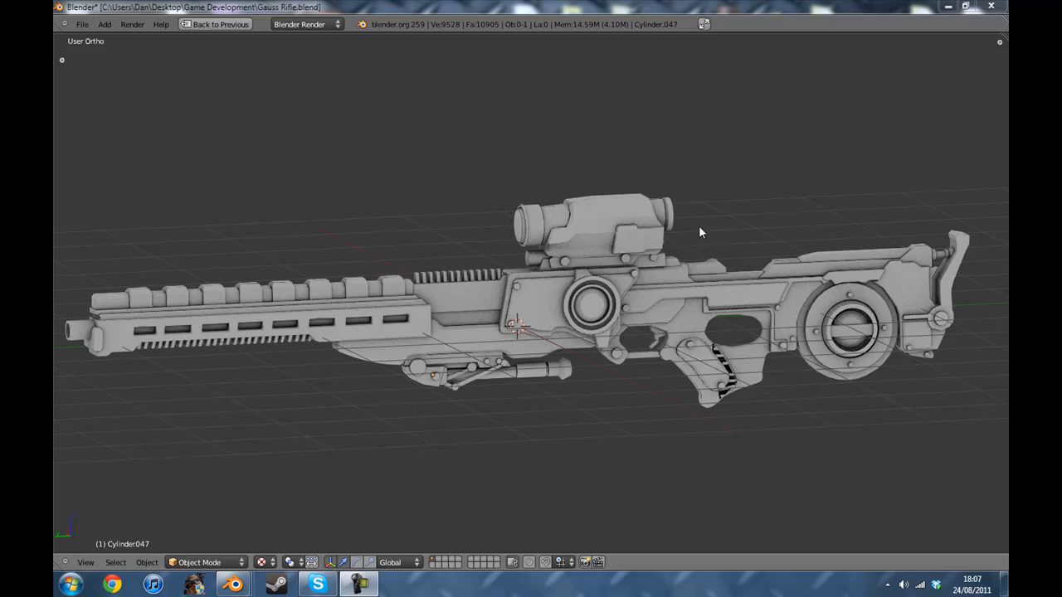
pyautogui.moveTo(743, 206)
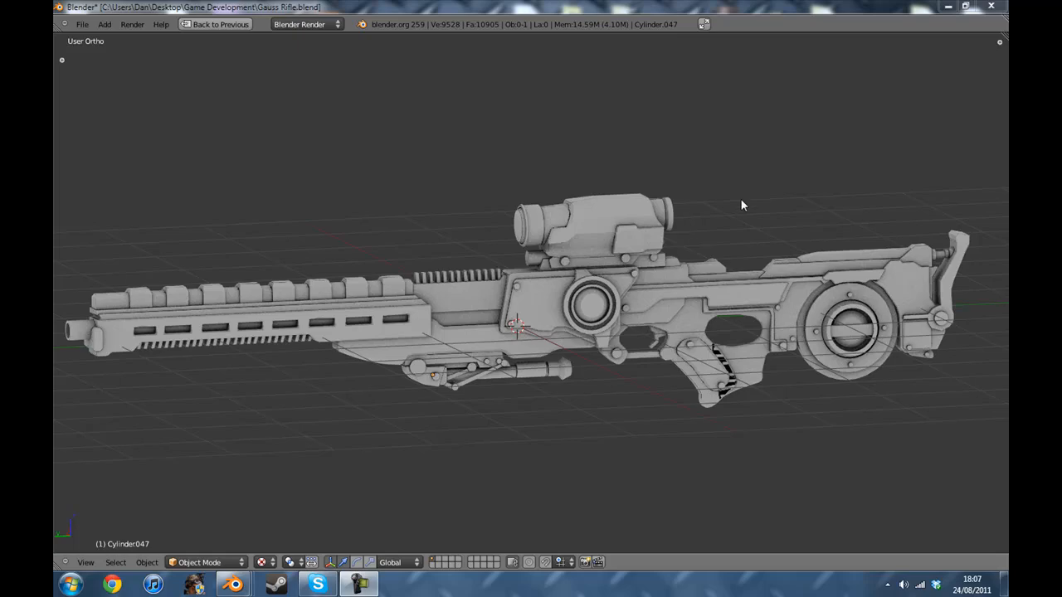
# Step: Inspect the rifle from several angles, then switch to the file containing the P90 model
pyautogui.moveTo(743, 206); pyautogui.dragTo(597, 343)
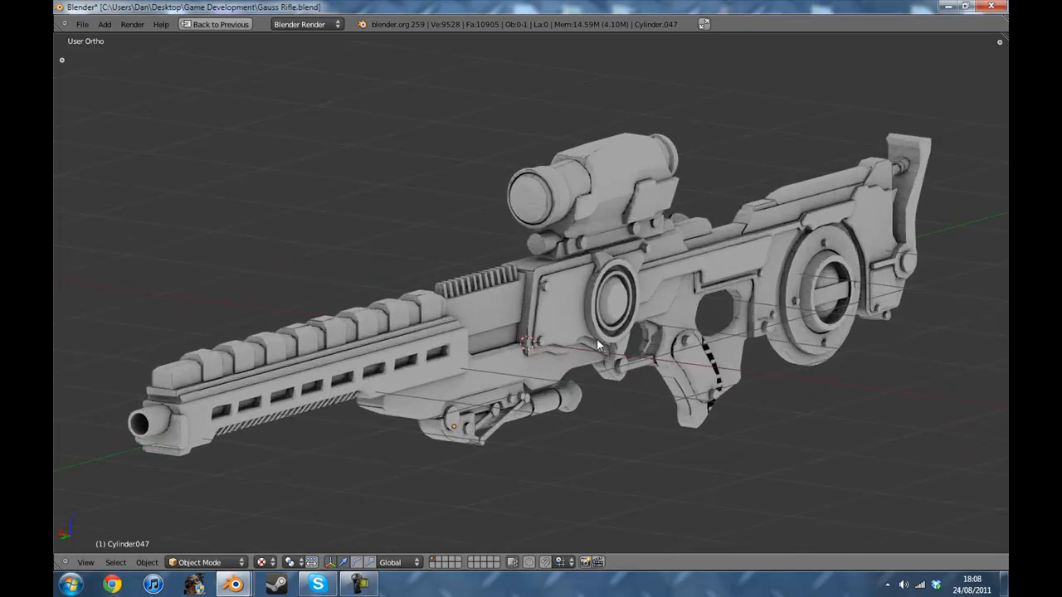
pyautogui.moveTo(597, 343); pyautogui.dragTo(705, 332)
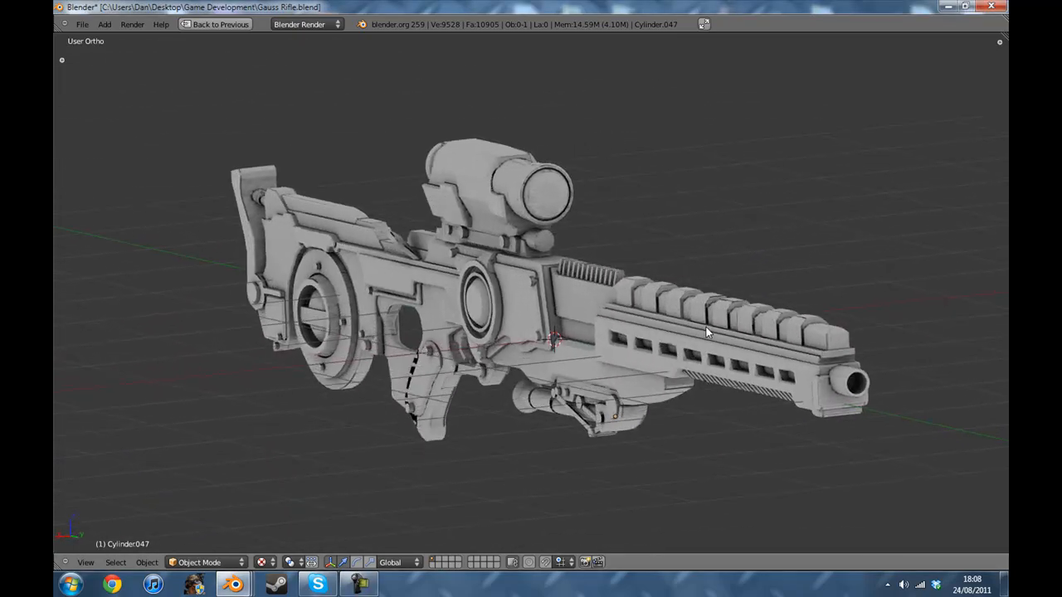
pyautogui.moveTo(705, 332); pyautogui.dragTo(577, 305)
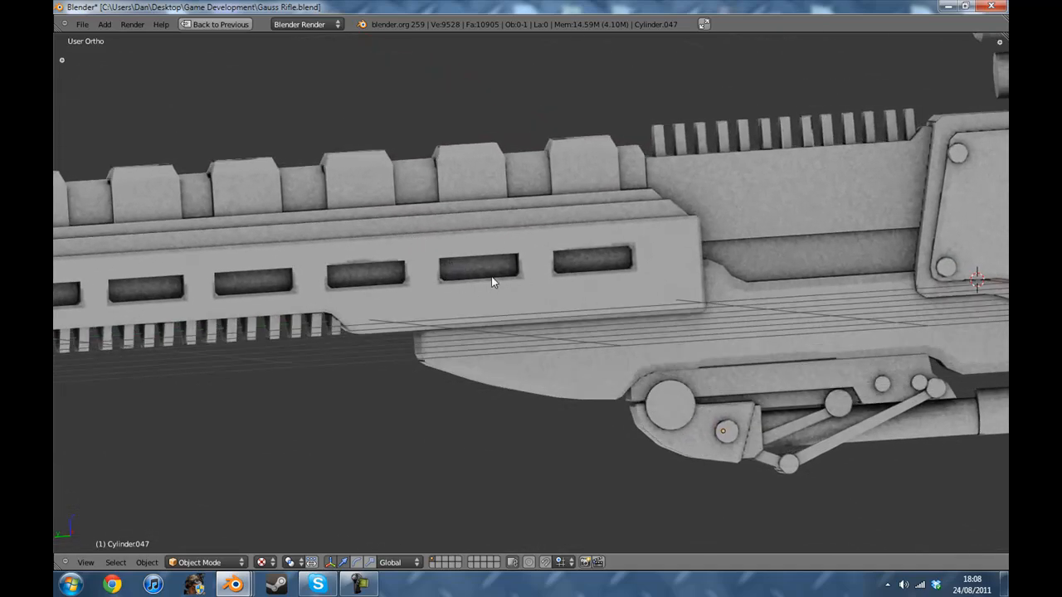
pyautogui.scroll(-3)
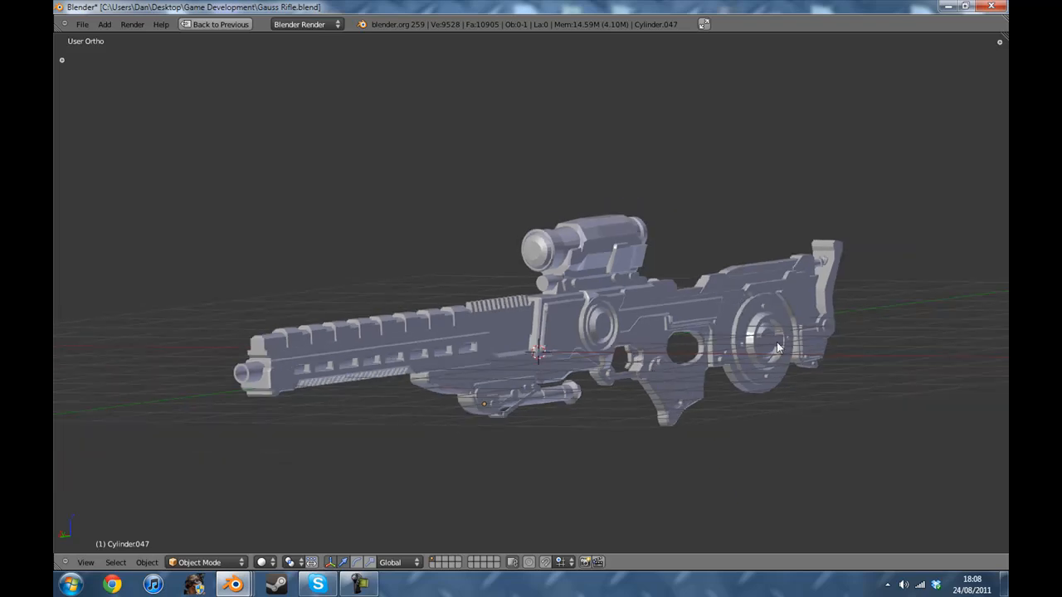
pyautogui.moveTo(641, 355)
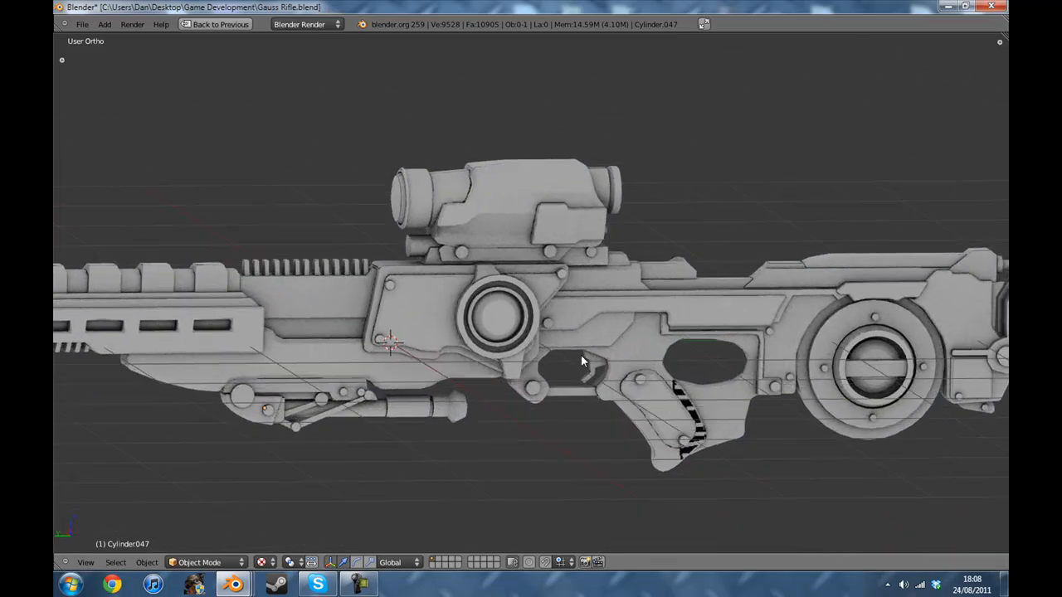
pyautogui.moveTo(581, 362); pyautogui.dragTo(455, 259)
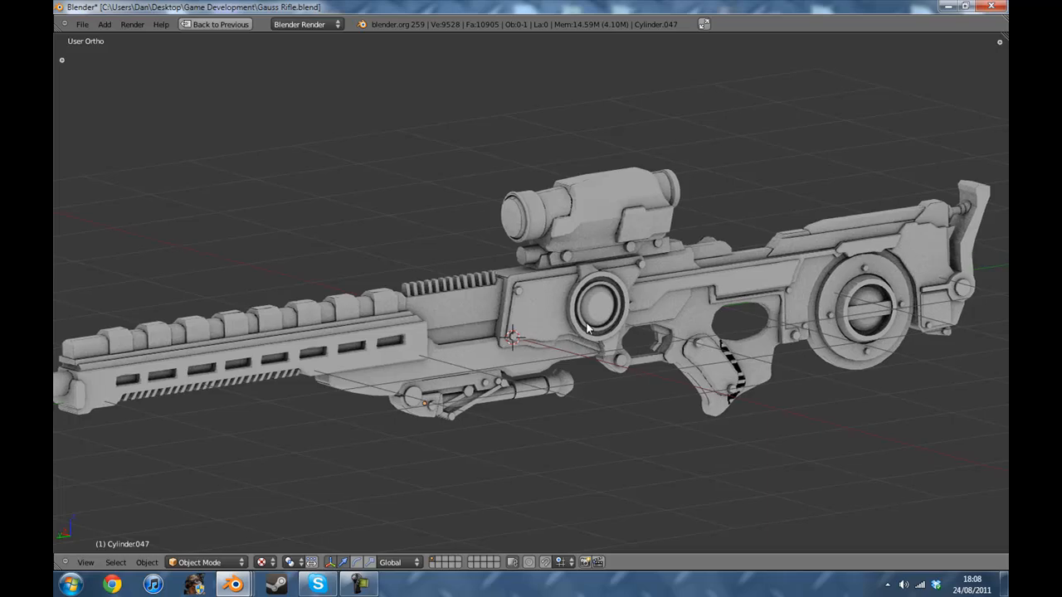
pyautogui.scroll(3)
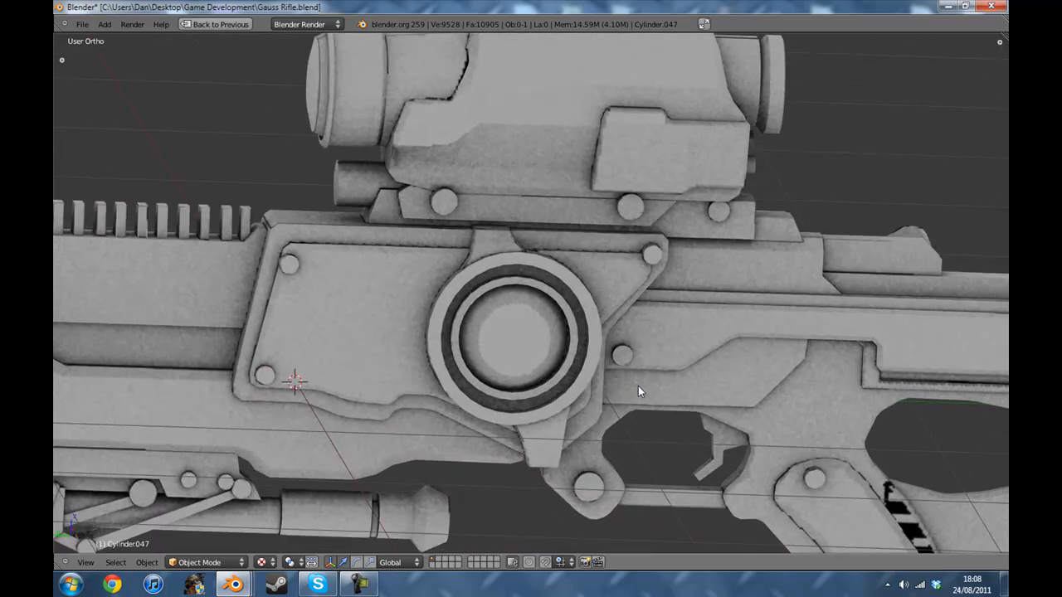
pyautogui.scroll(-3)
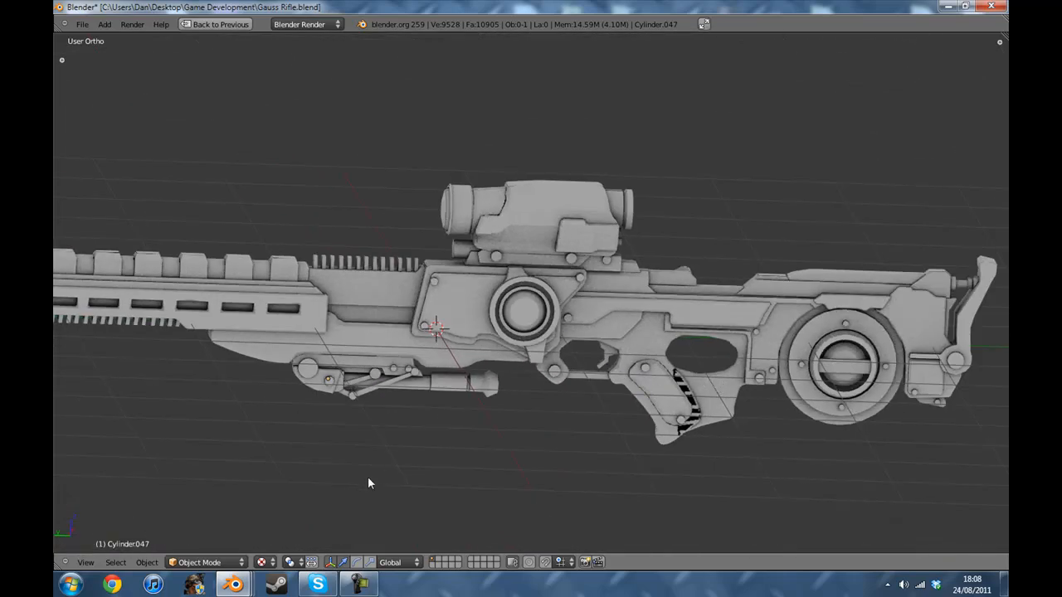
pyautogui.moveTo(646, 244)
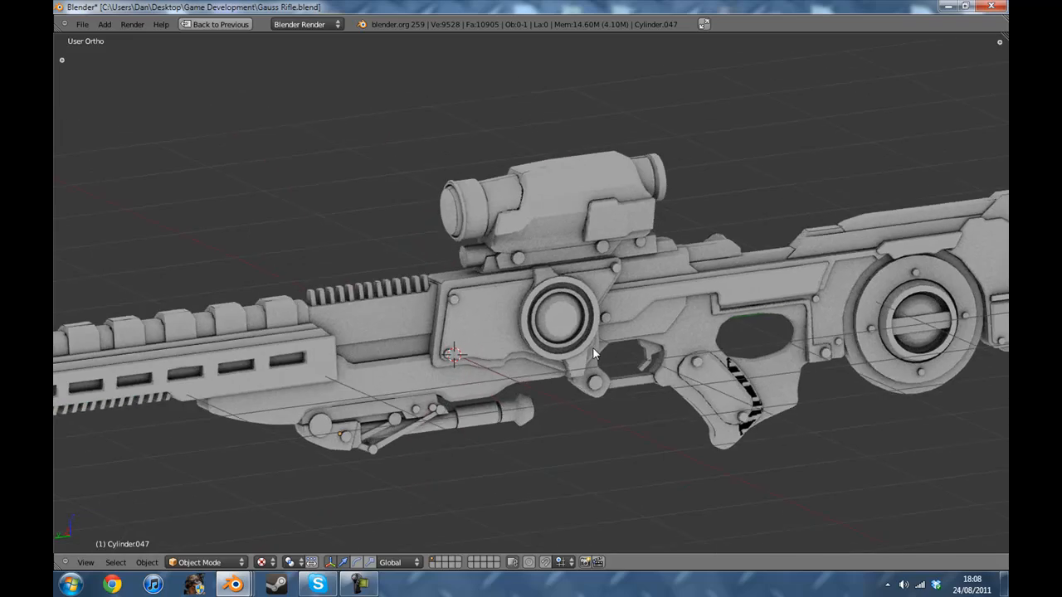
pyautogui.moveTo(594, 351); pyautogui.dragTo(489, 301)
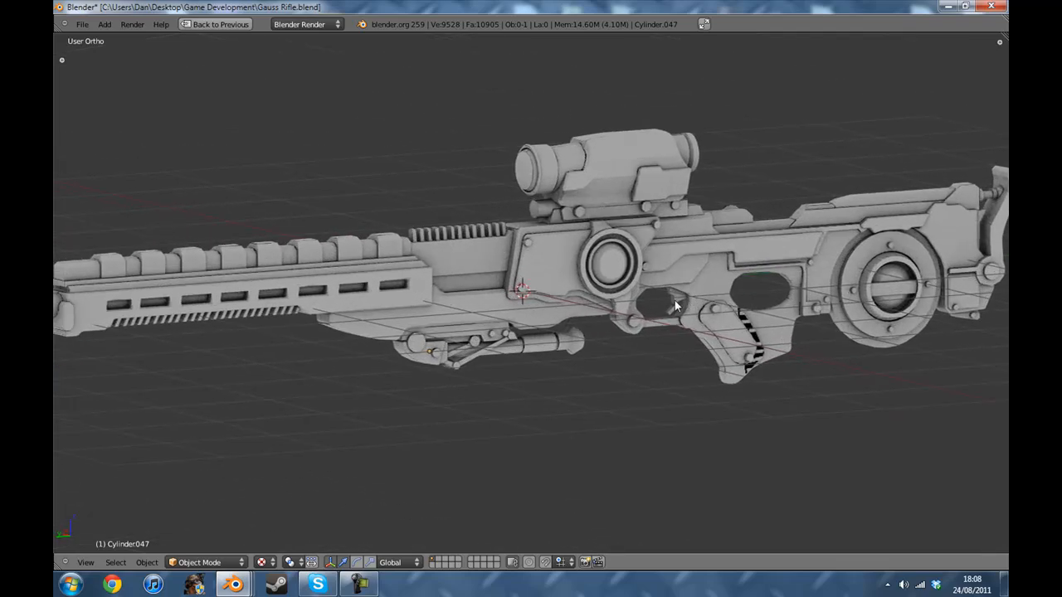
pyautogui.moveTo(235, 579)
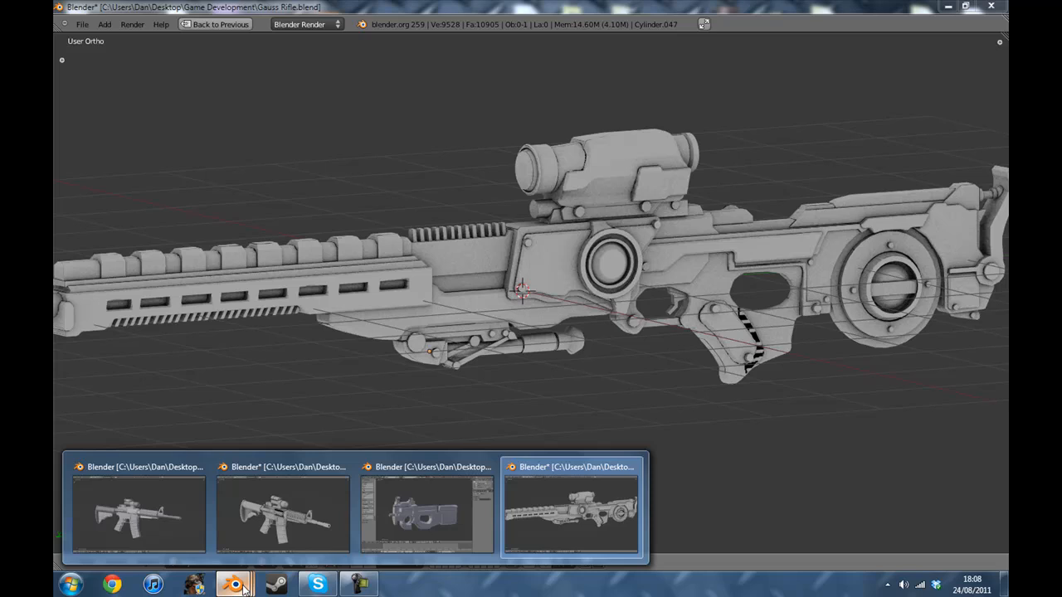
pyautogui.click(426, 514)
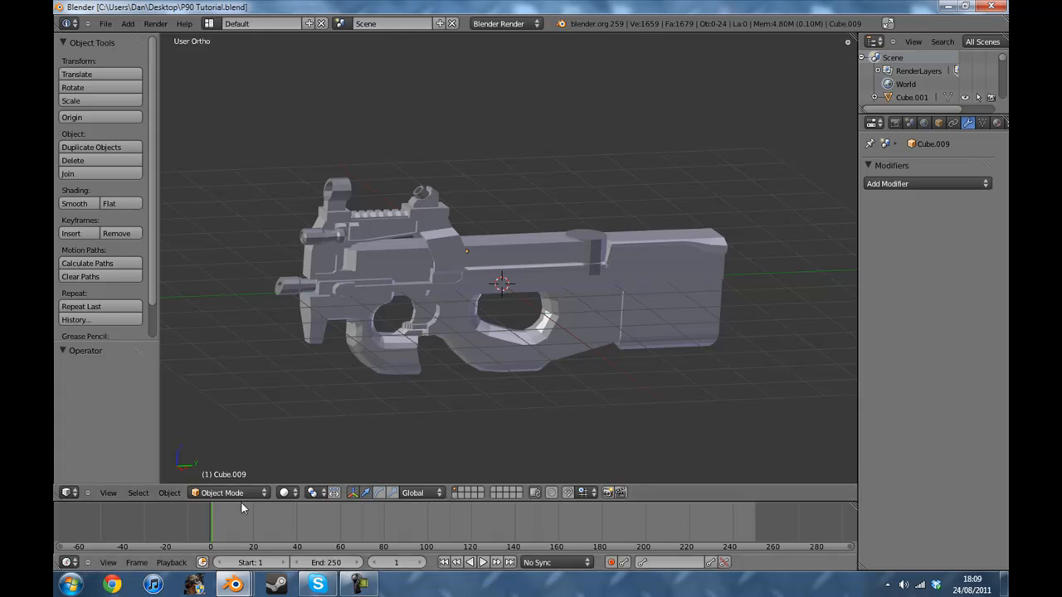
pyautogui.moveTo(438, 506)
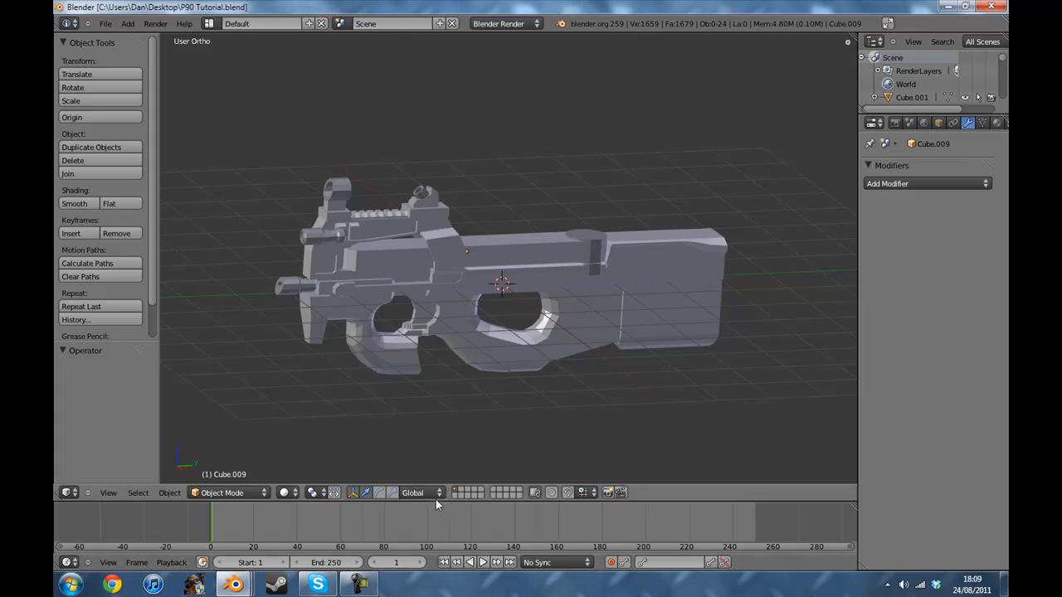
pyautogui.moveTo(844, 500)
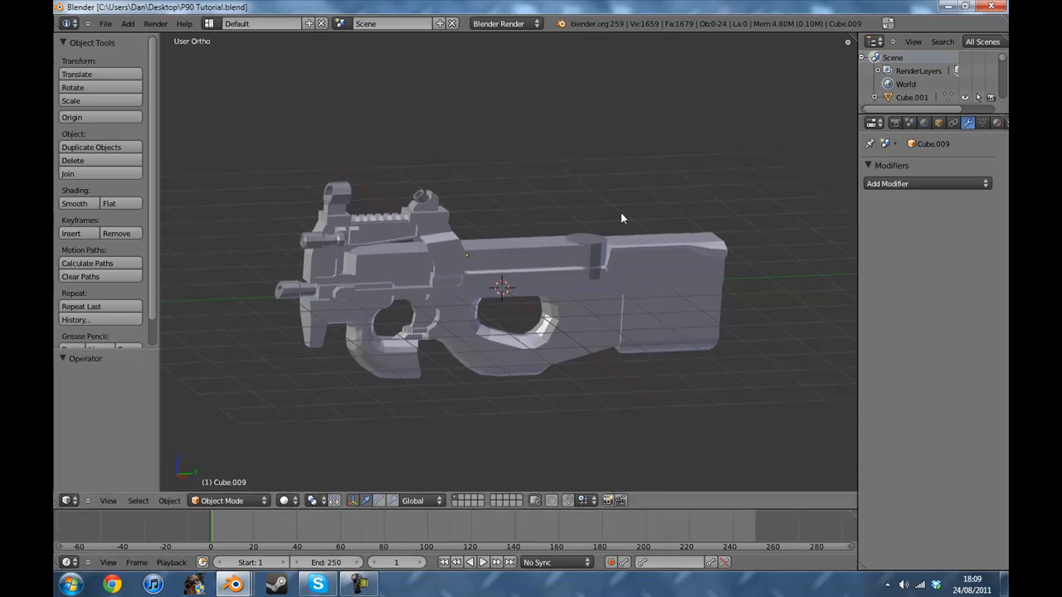
pyautogui.moveTo(288, 362)
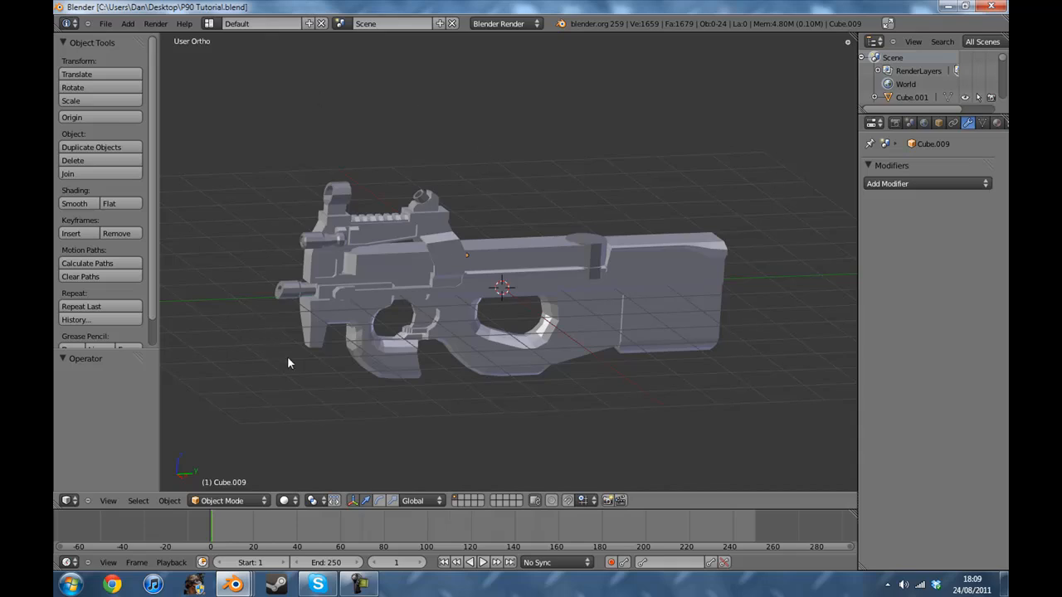
pyautogui.moveTo(663, 487)
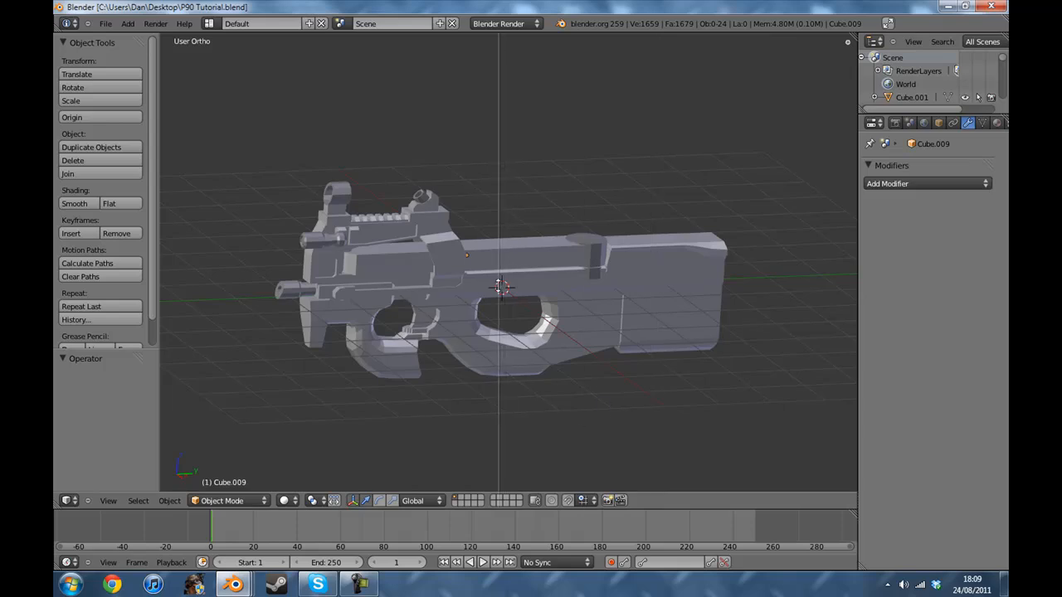
pyautogui.moveTo(481, 531)
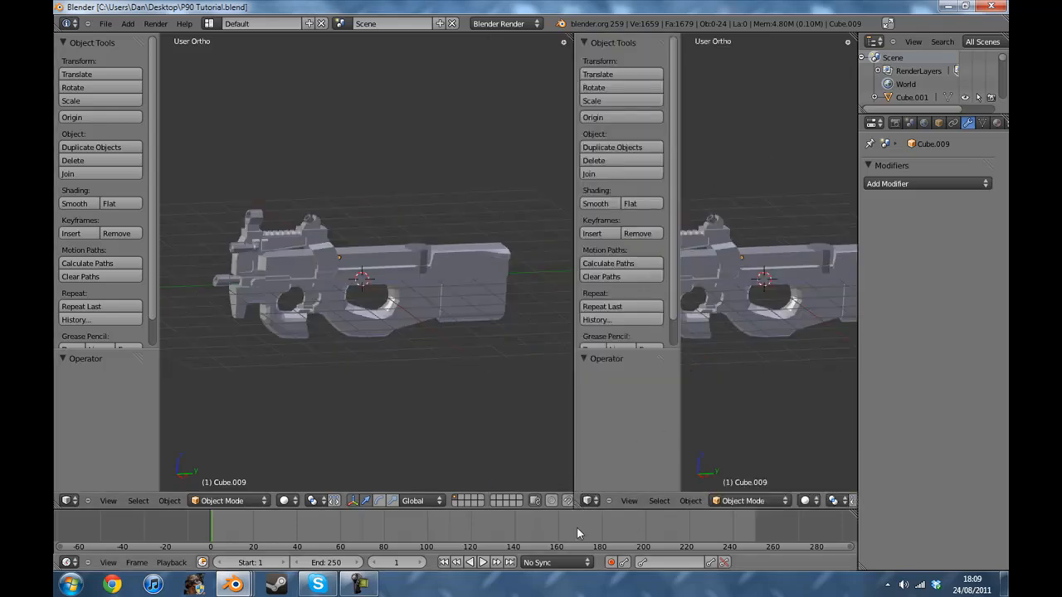
# Step: Change the right-hand area's editor type to UV/Image Editor
pyautogui.click(588, 501)
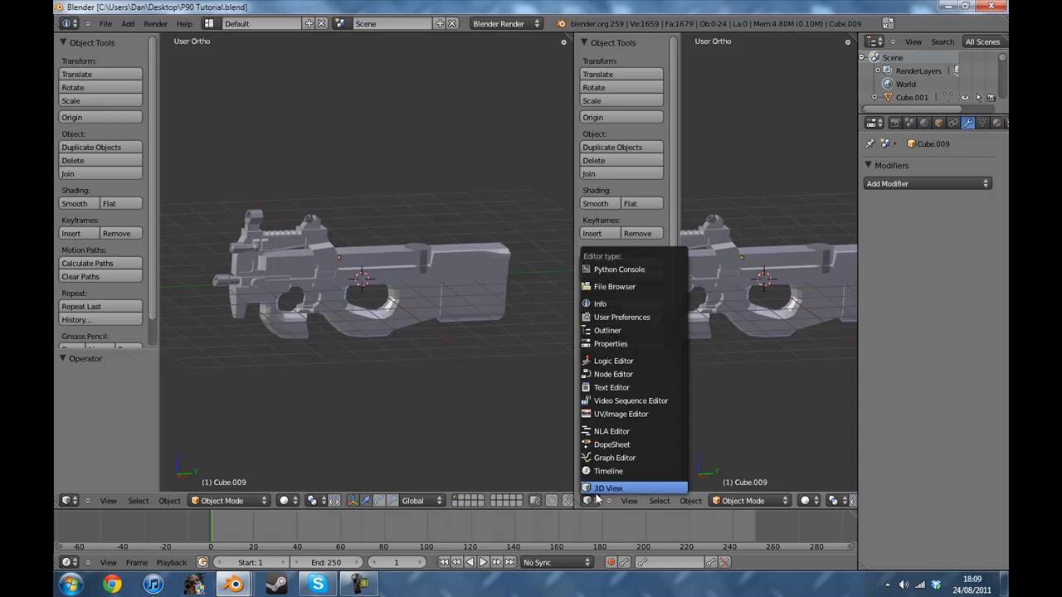
pyautogui.click(620, 414)
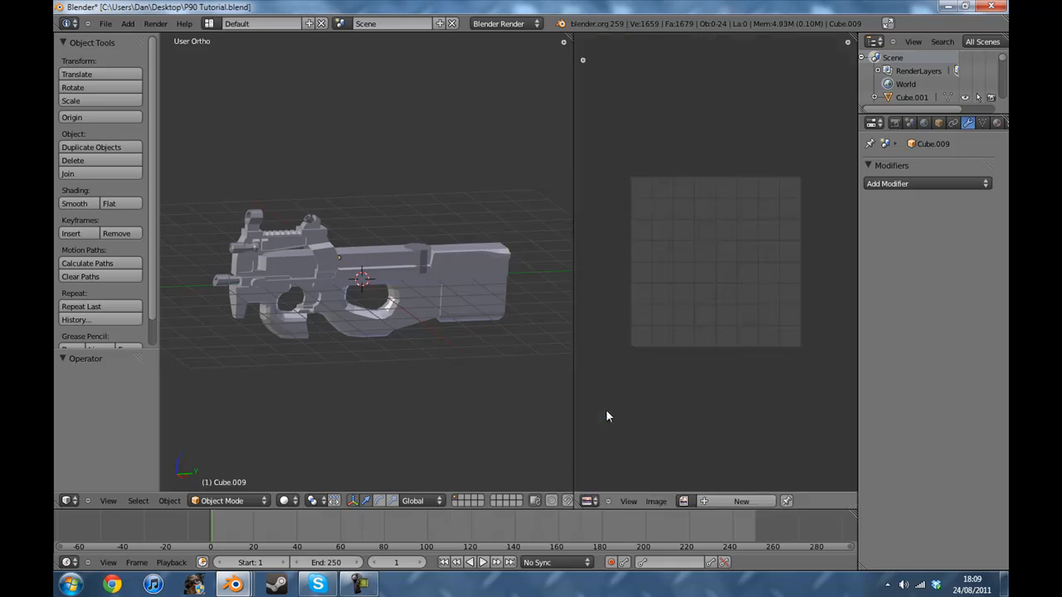
pyautogui.moveTo(590, 501)
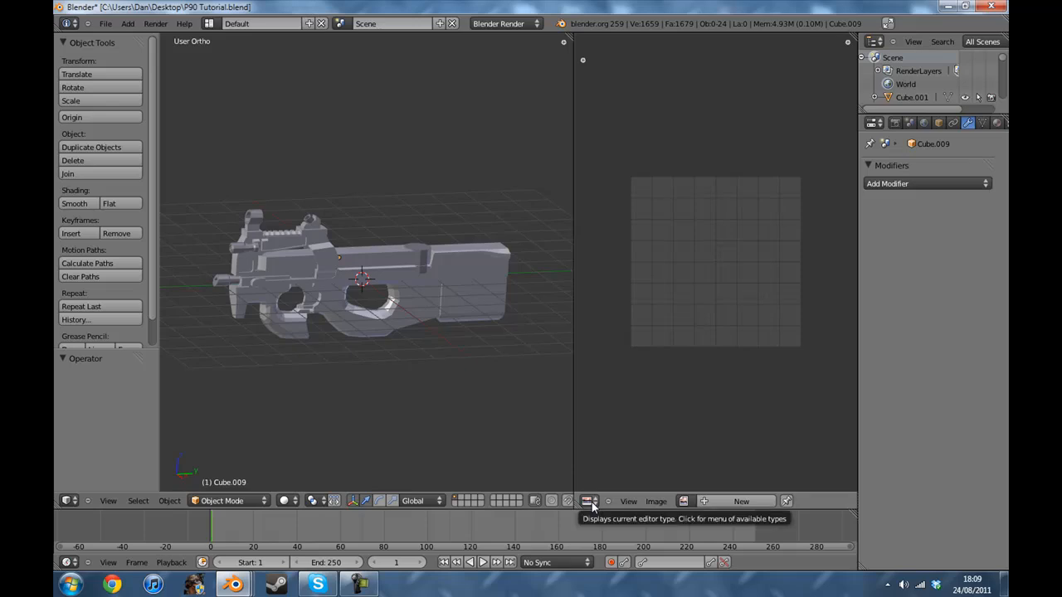
pyautogui.moveTo(696, 418)
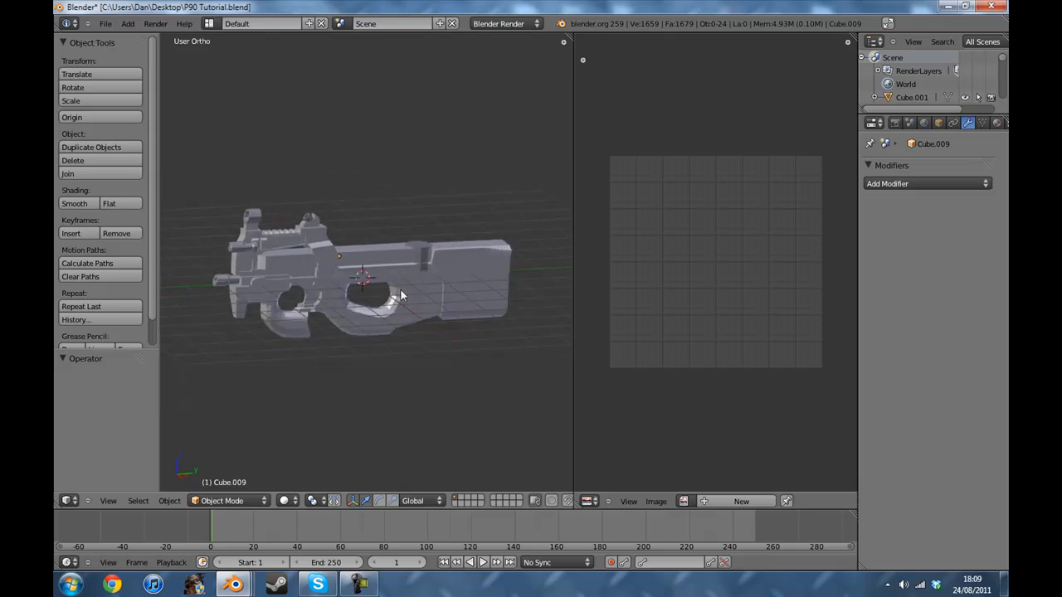
# Step: Select the P90 model and enter Edit Mode on its mesh
pyautogui.press('a')
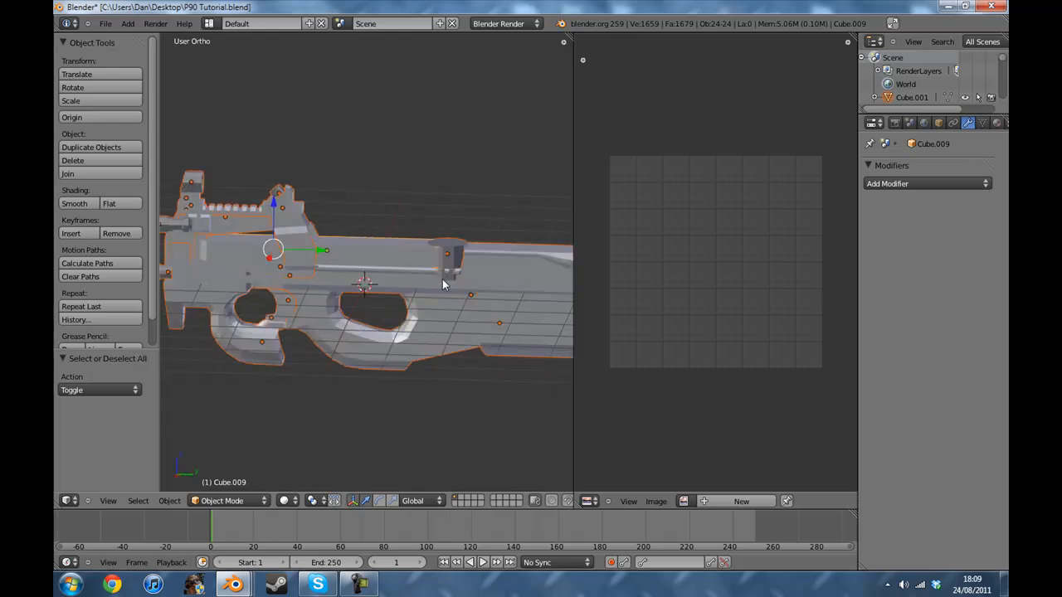
pyautogui.click(401, 378)
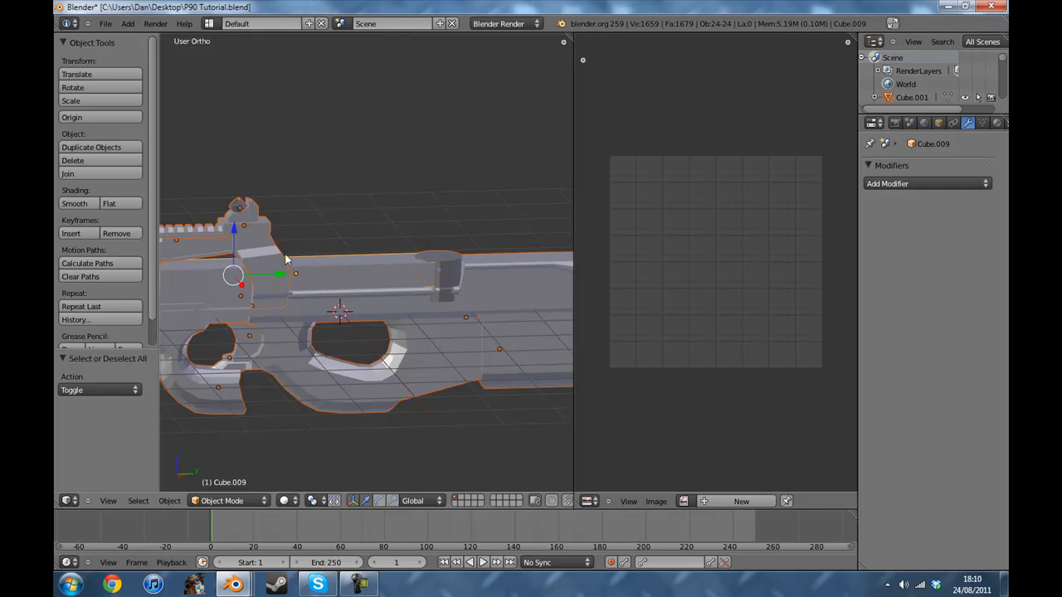
pyautogui.moveTo(471, 329)
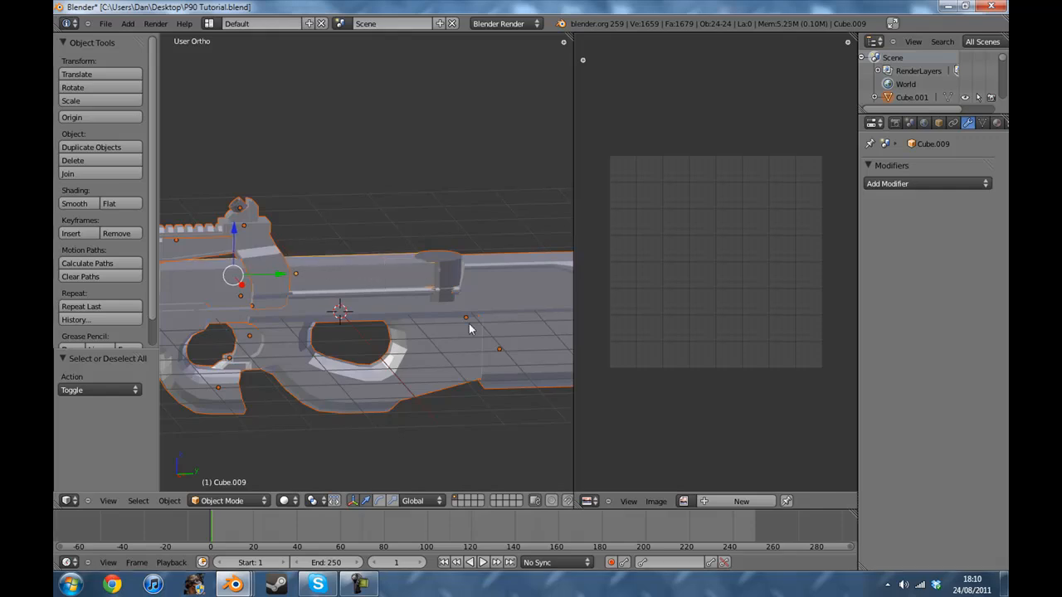
pyautogui.moveTo(454, 323)
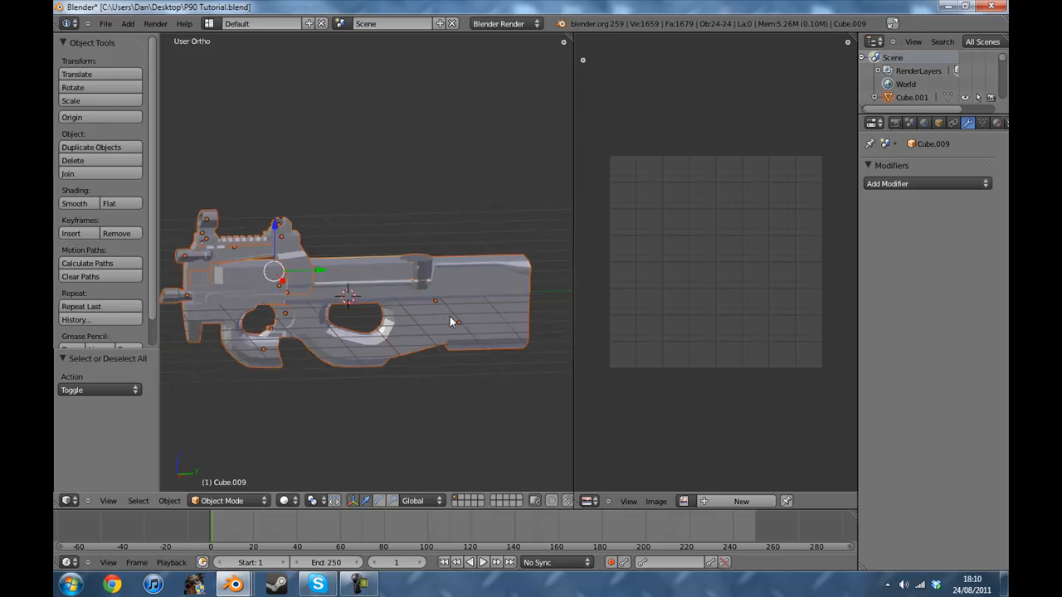
pyautogui.click(66, 175)
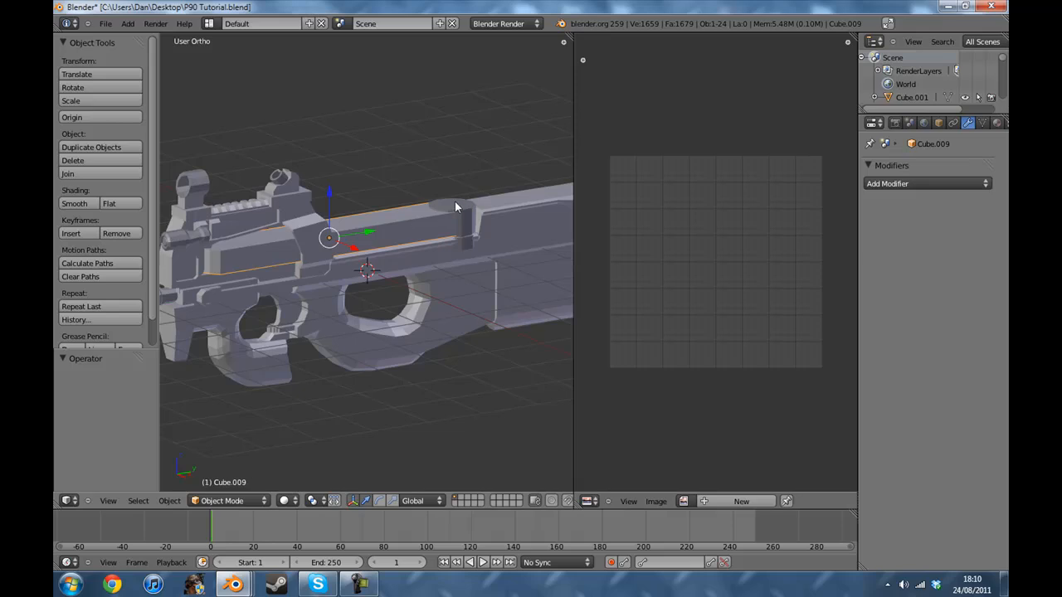
pyautogui.click(510, 290)
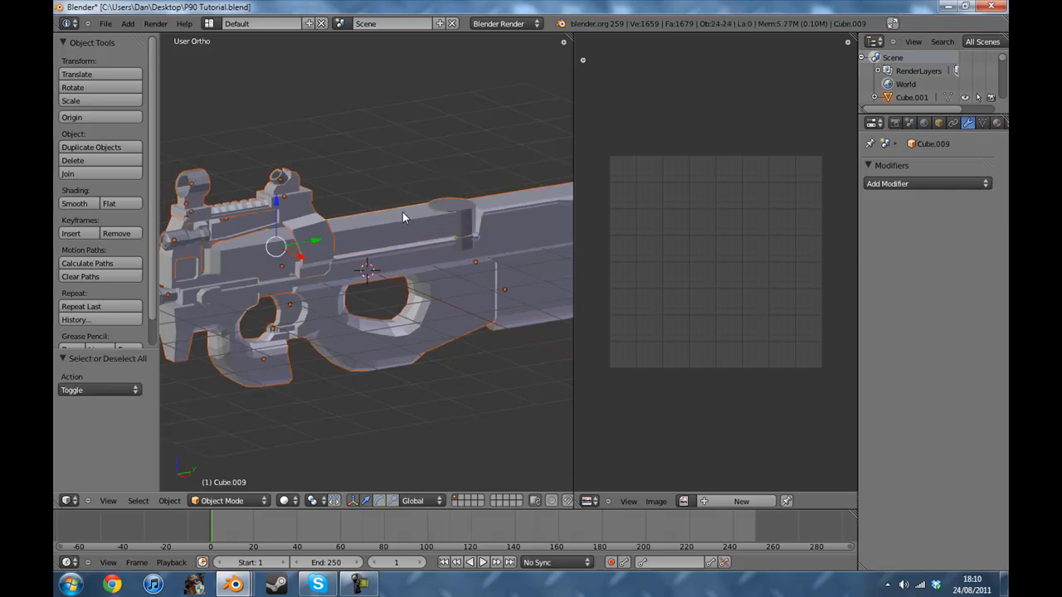
pyautogui.press('Tab')
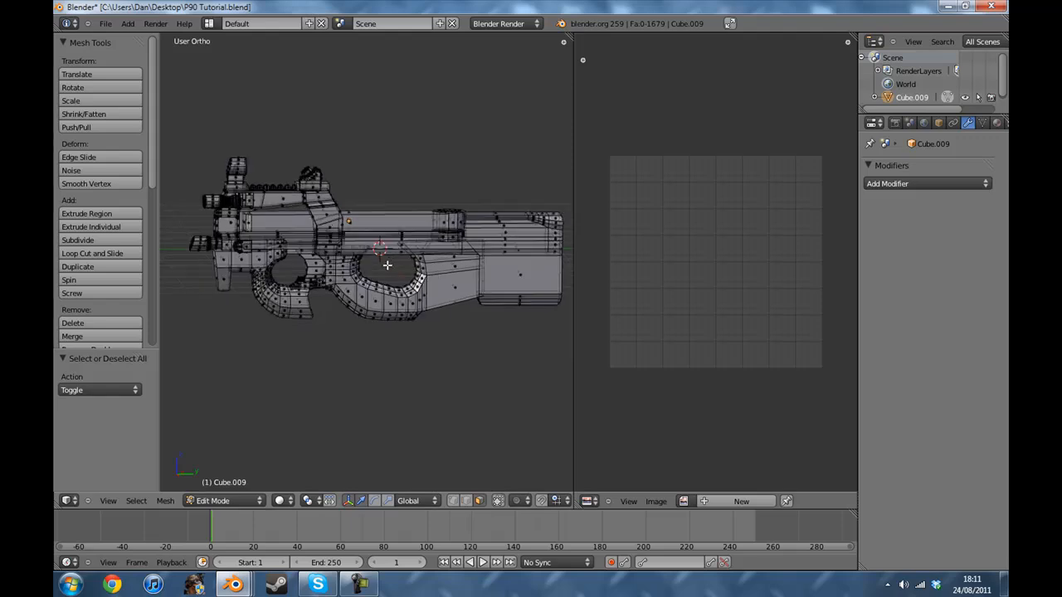
# Step: Select every vertex of the P90 mesh
pyautogui.press('A')
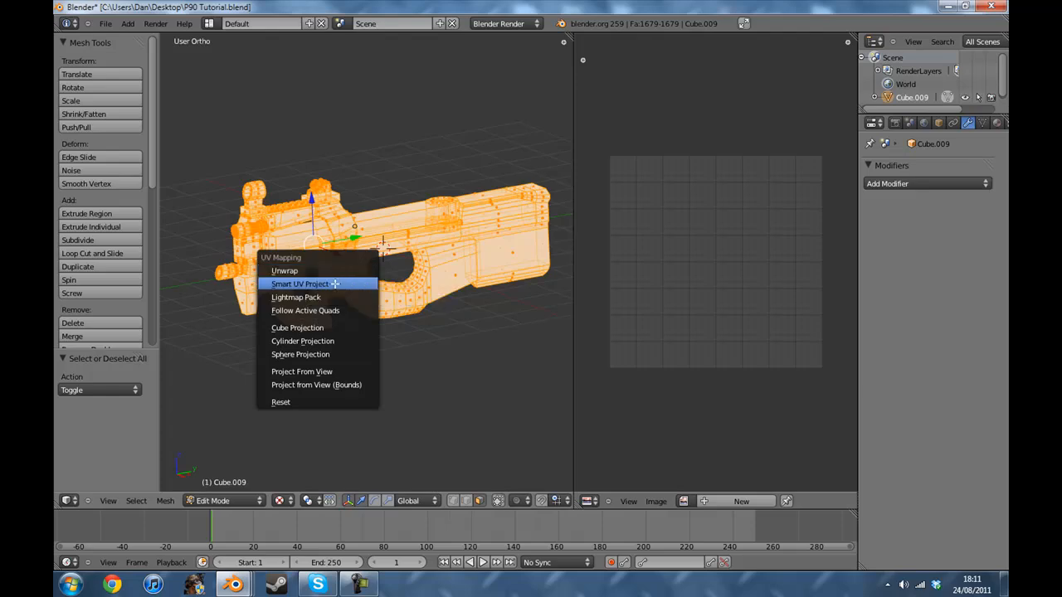
# Step: Run Smart UV Project with default settings so UV islands fill the grid
pyautogui.click(302, 284)
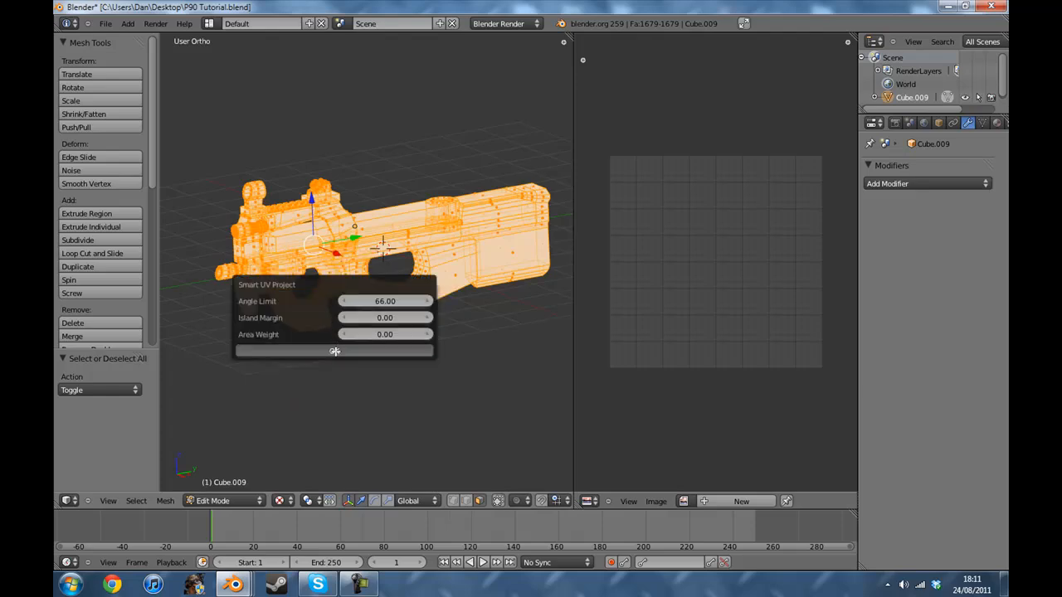
pyautogui.click(335, 352)
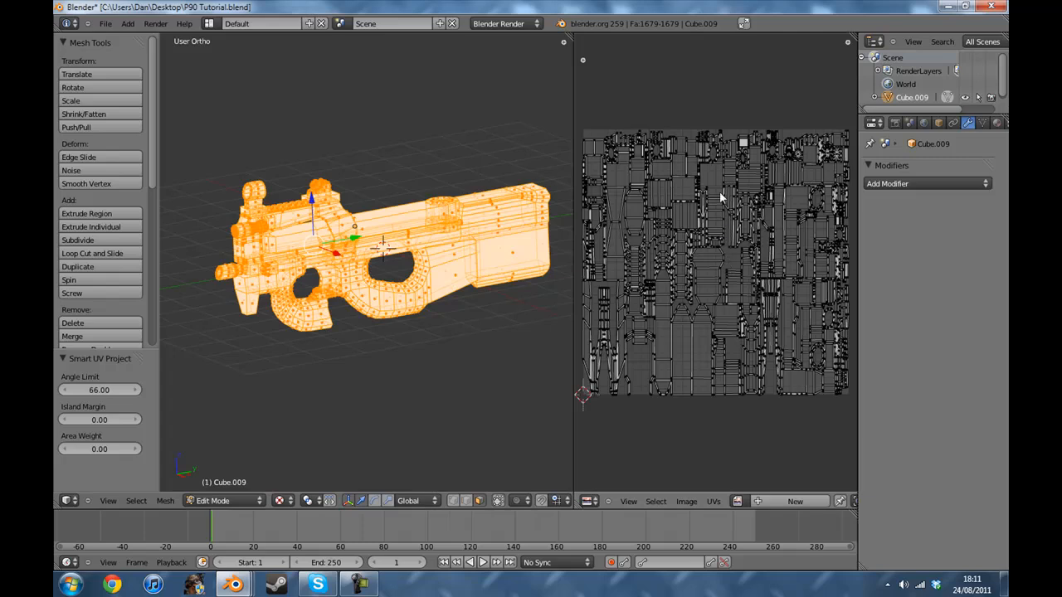
pyautogui.moveTo(753, 264)
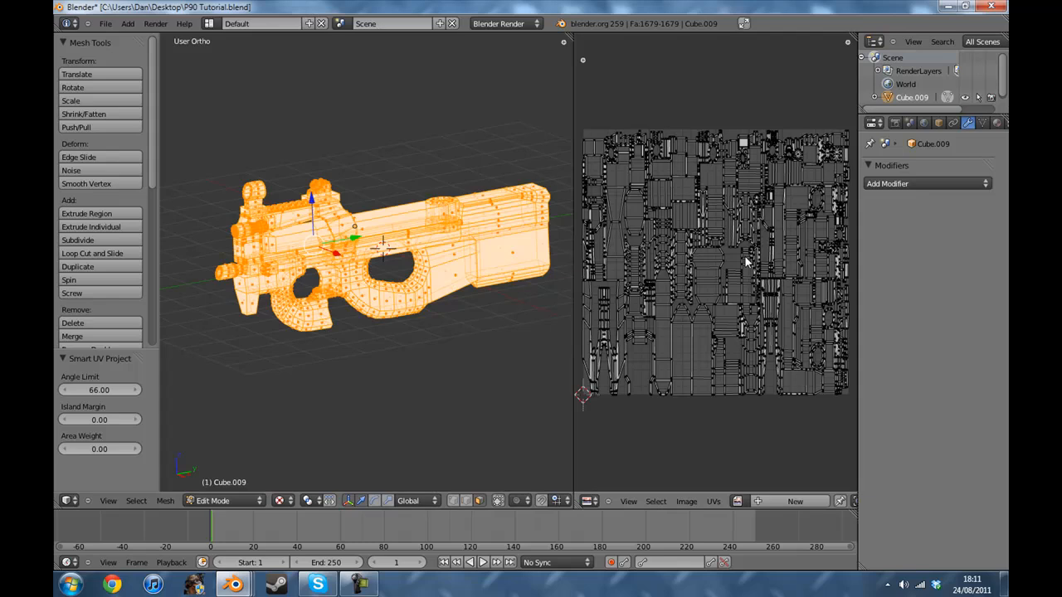
pyautogui.moveTo(769, 219)
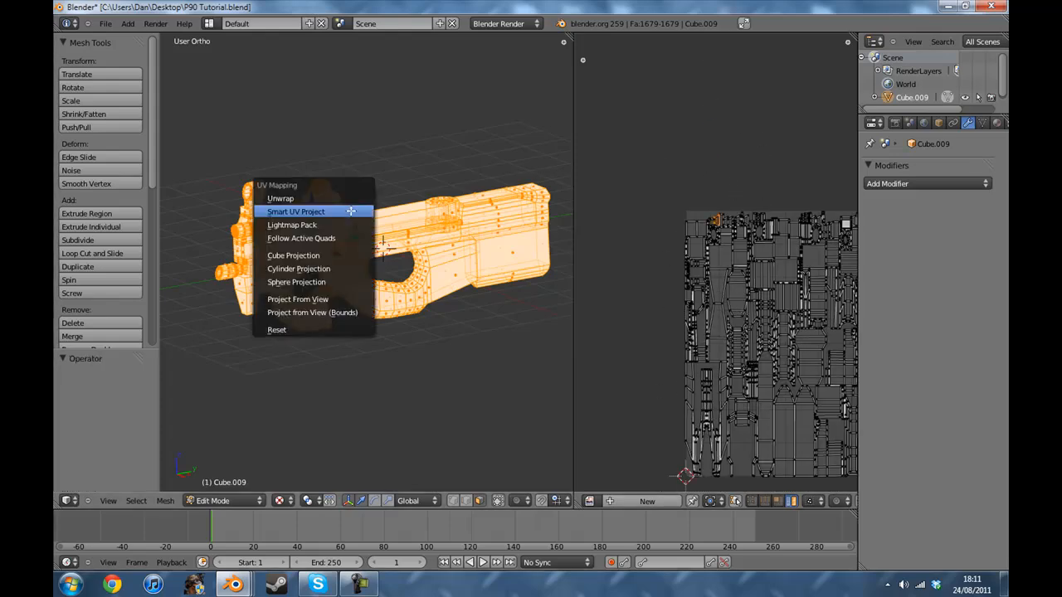
# Step: Rerun Smart UV Project with a larger Island Margin so the islands are spaced apart
pyautogui.click(296, 211)
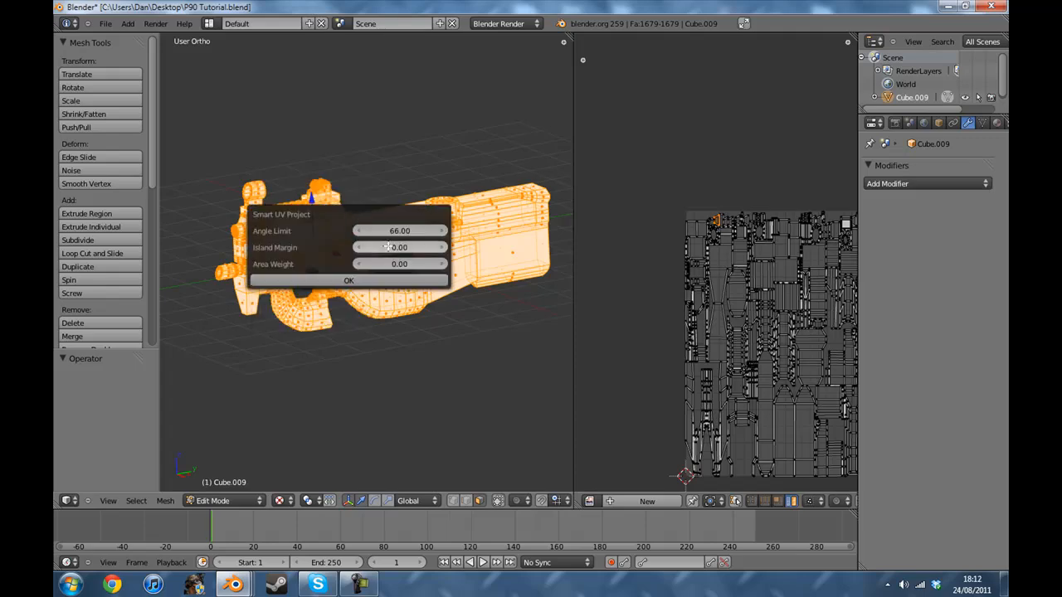
pyautogui.click(348, 280)
pyautogui.write('1')
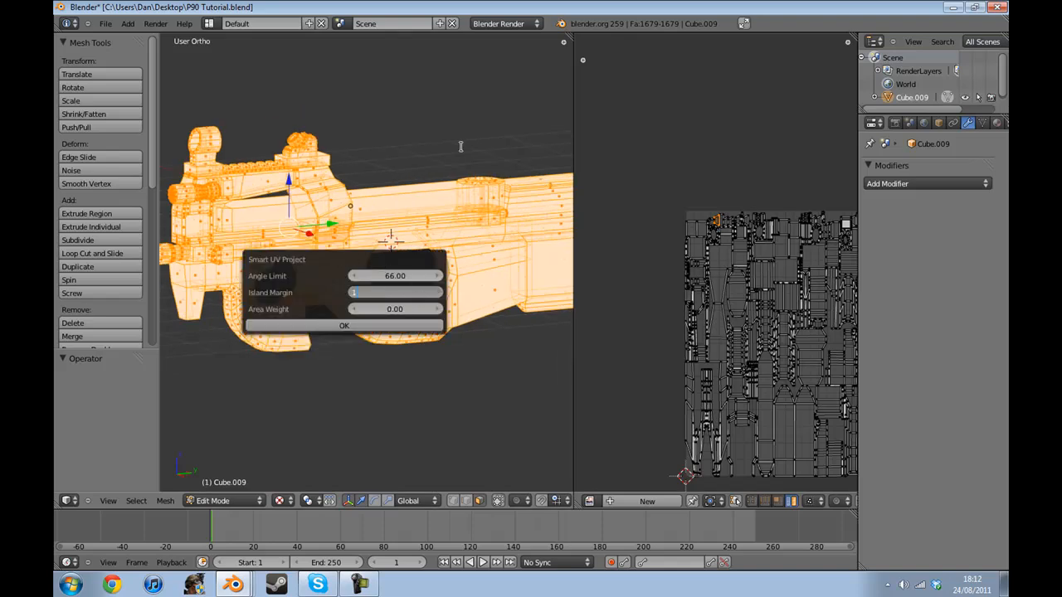
pyautogui.click(344, 325)
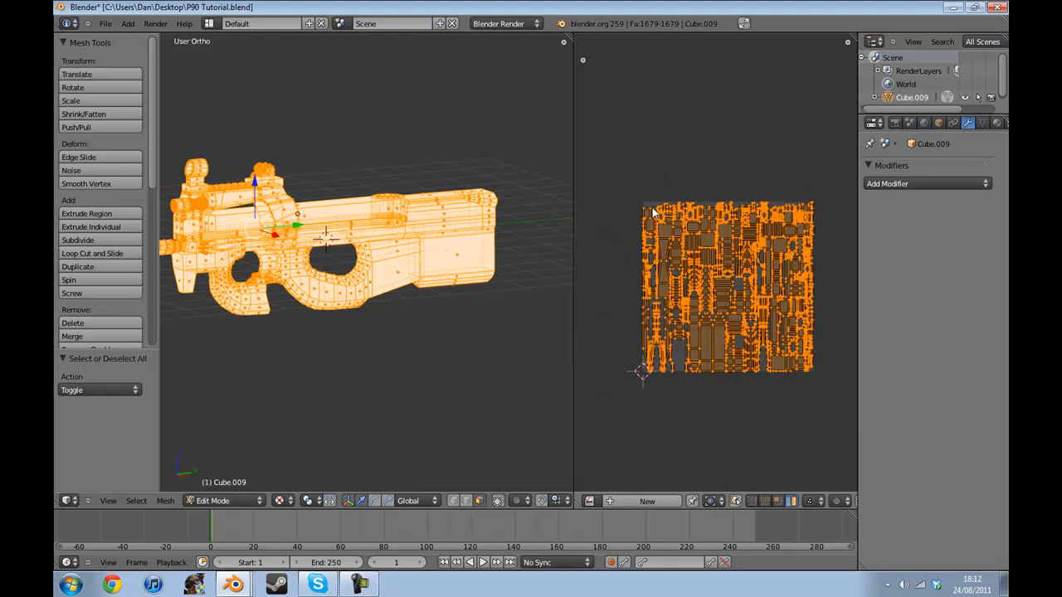
pyautogui.moveTo(697, 234)
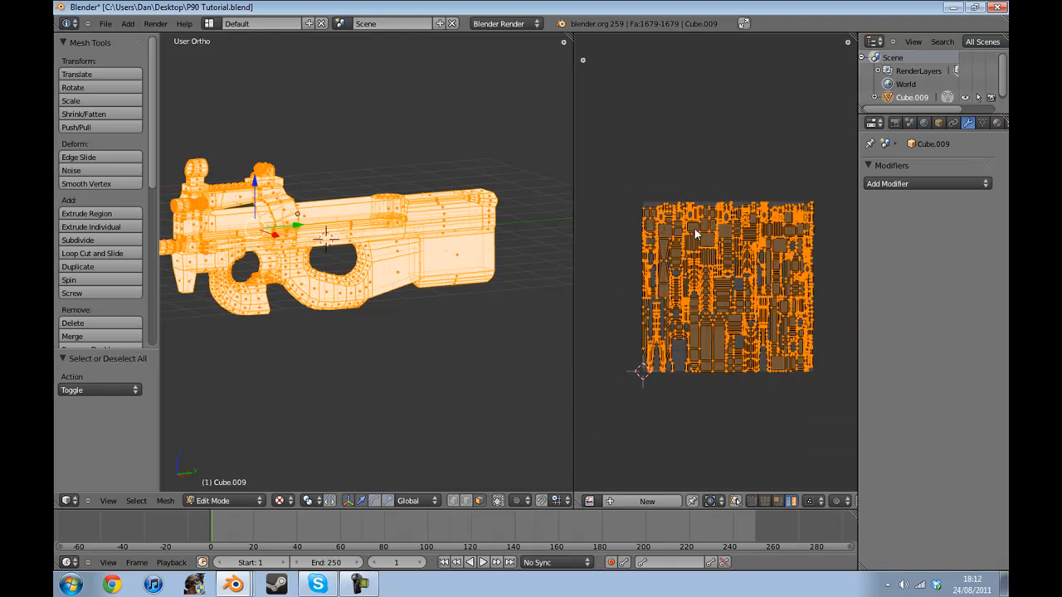
pyautogui.moveTo(846, 277)
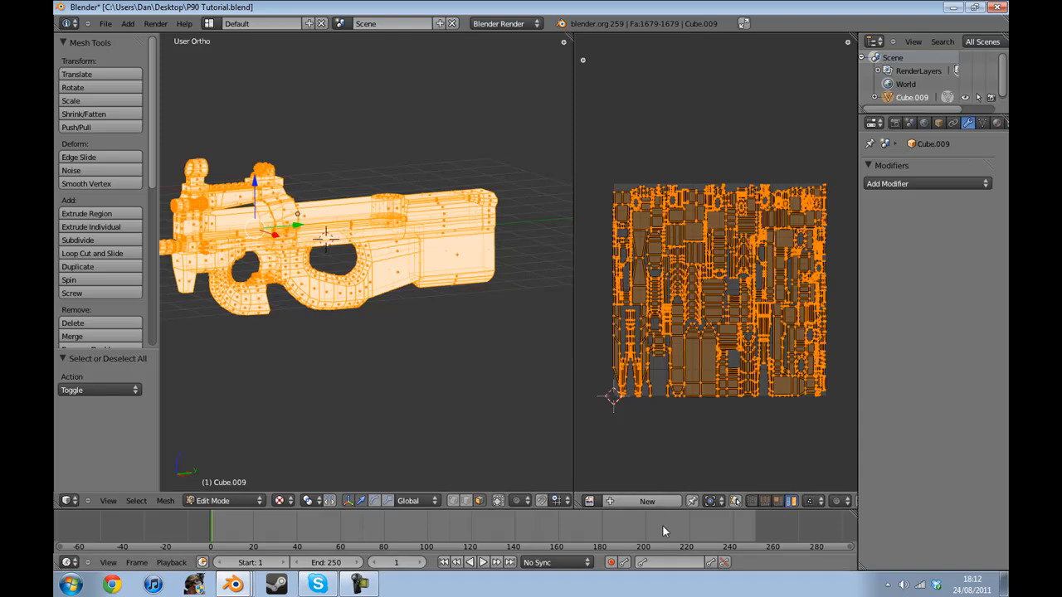
# Step: Create a new 1024×1024 image named P90_AO behind the UV layout
pyautogui.click(647, 501)
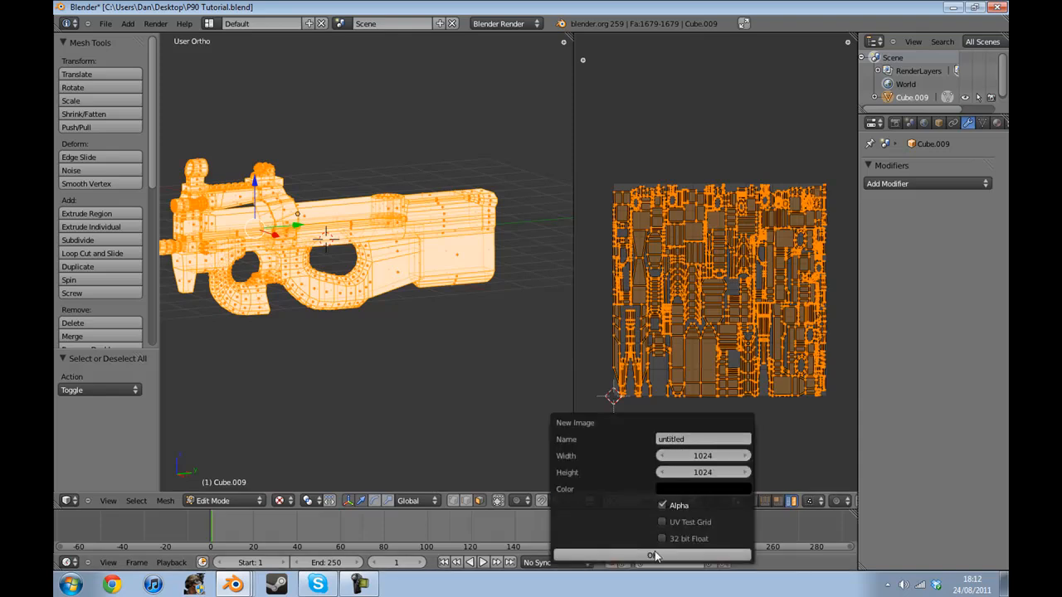
pyautogui.click(703, 438)
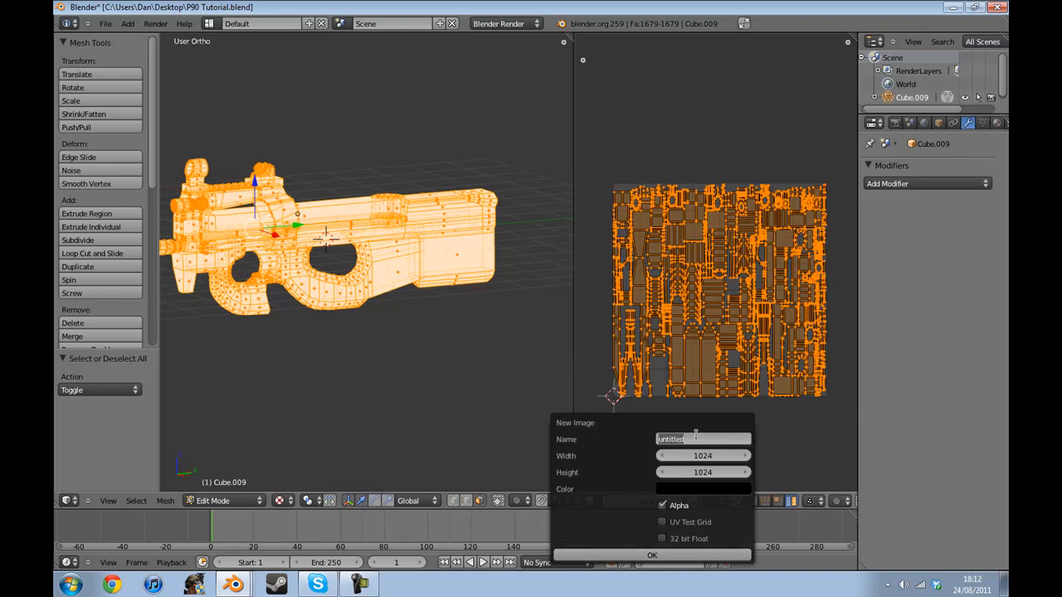
pyautogui.write('P90_AO')
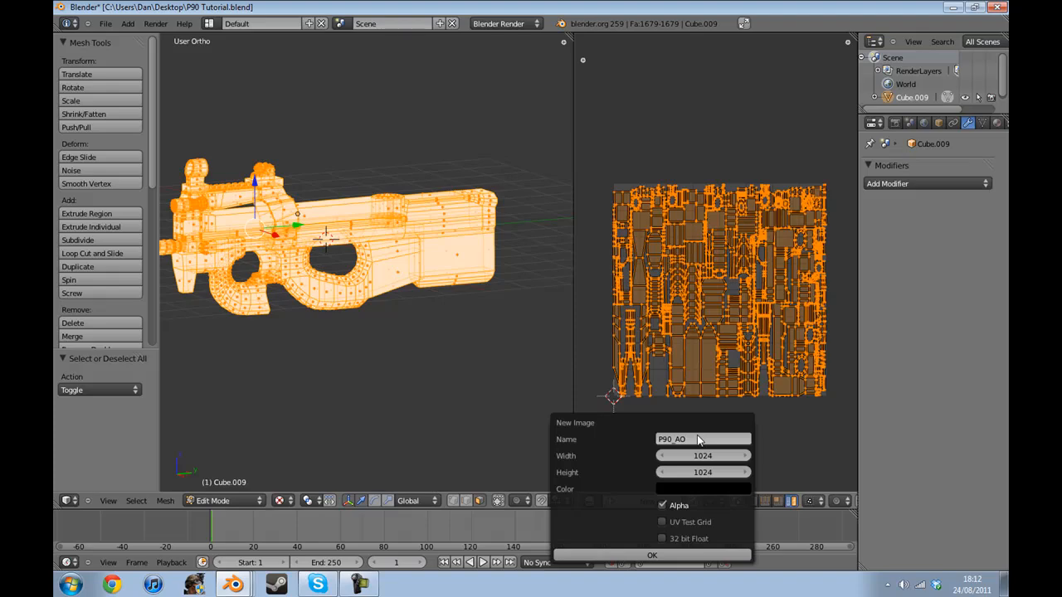
pyautogui.click(650, 554)
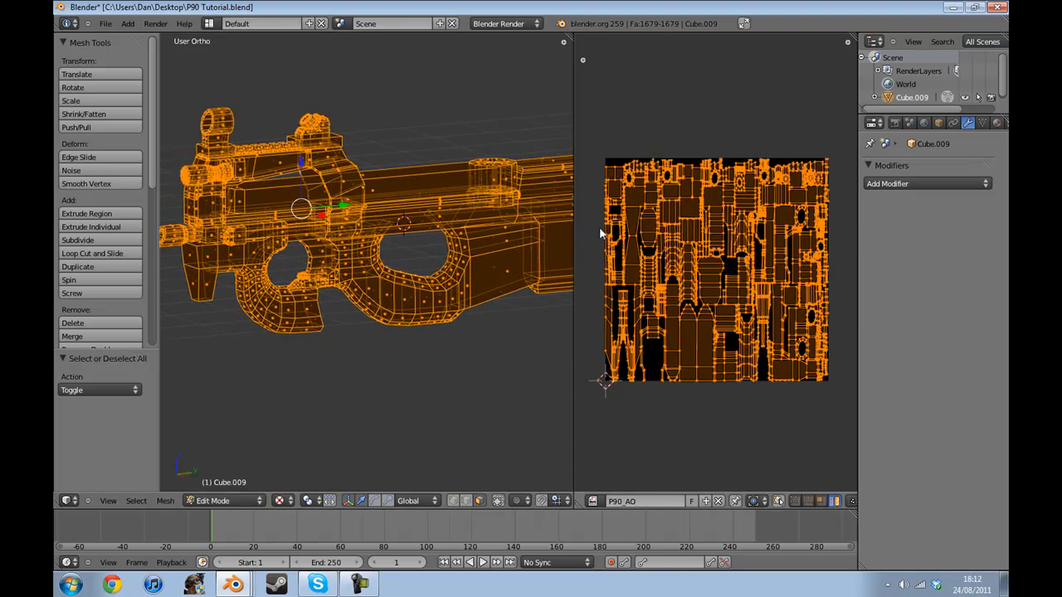
pyautogui.moveTo(803, 292)
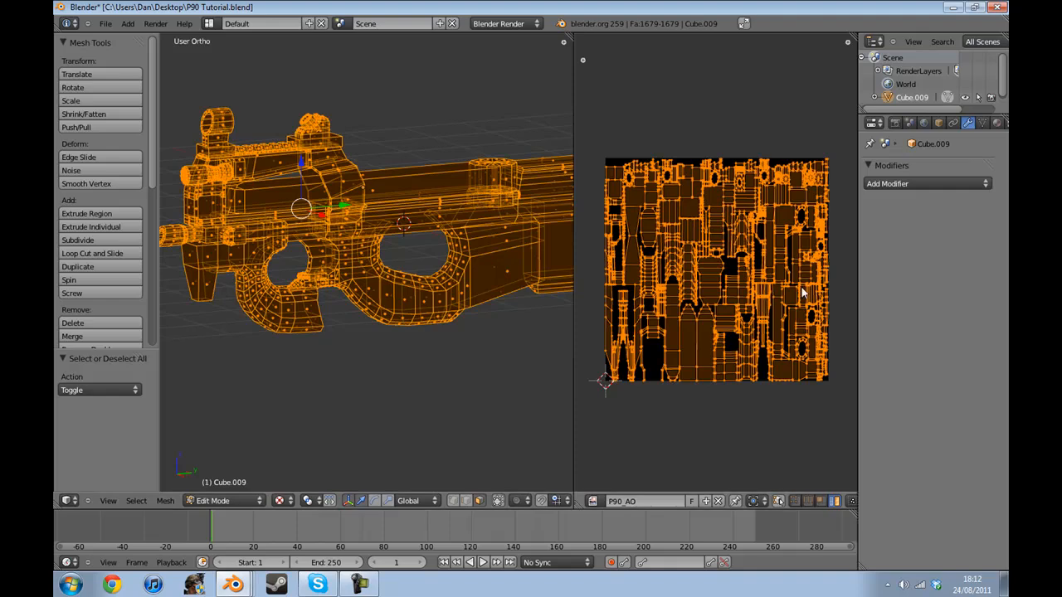
pyautogui.moveTo(758, 222)
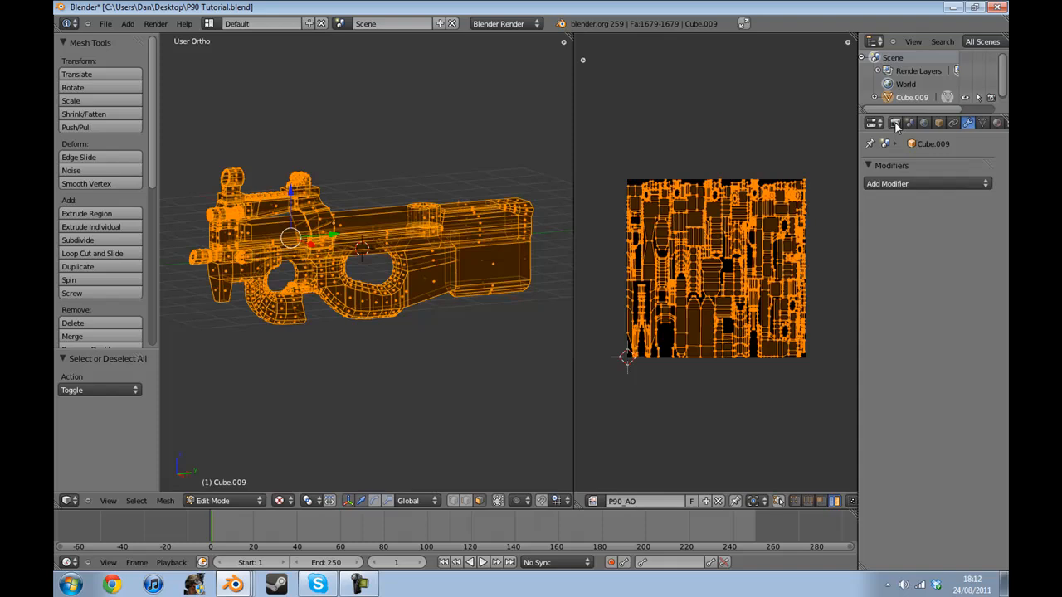
# Step: Show the Render settings in the Properties editor
pyautogui.click(896, 122)
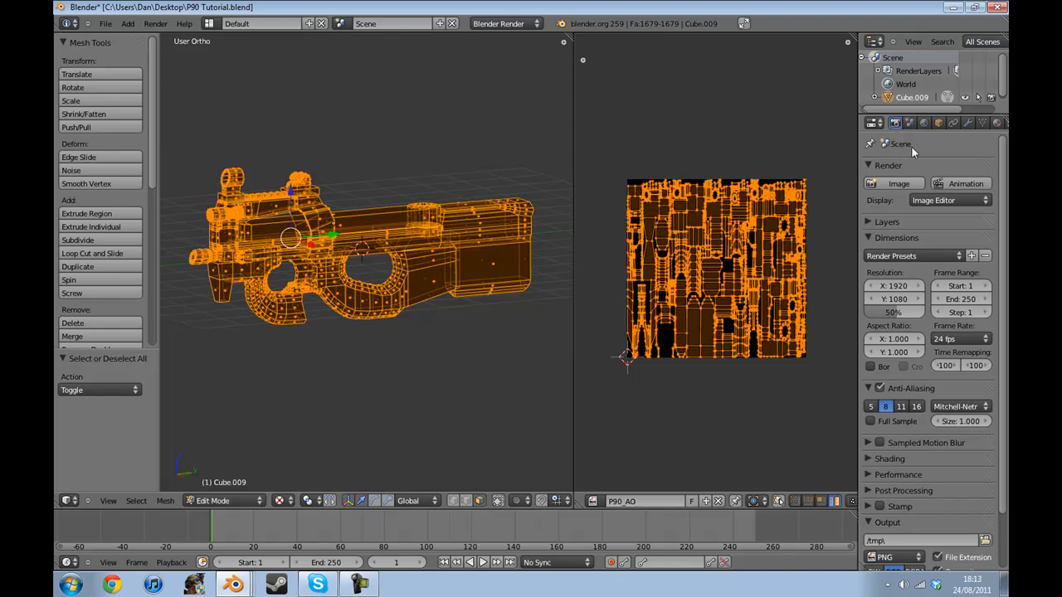
pyautogui.moveTo(935, 284)
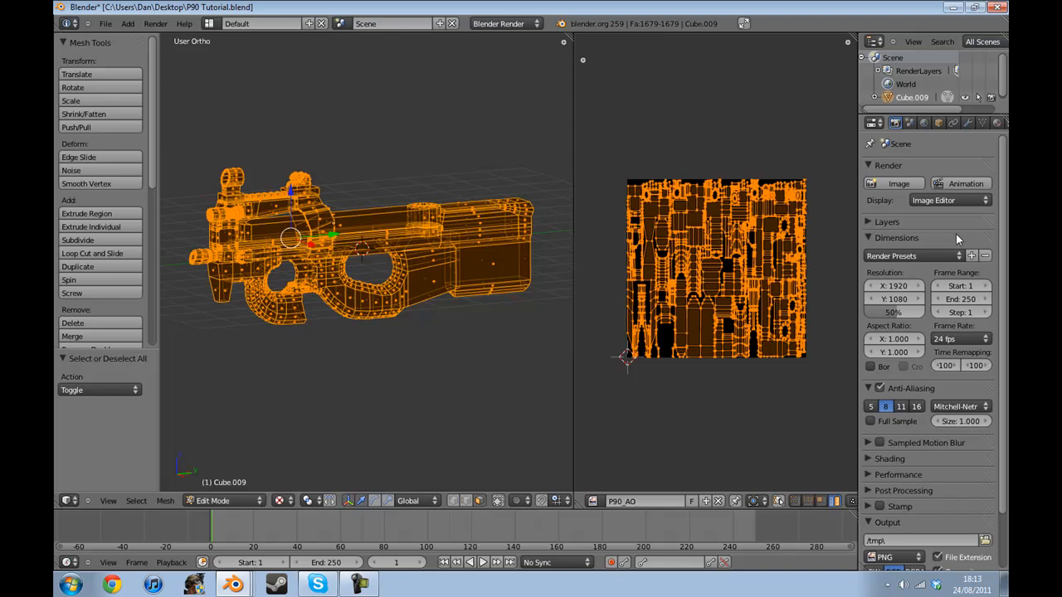
pyautogui.moveTo(959, 235)
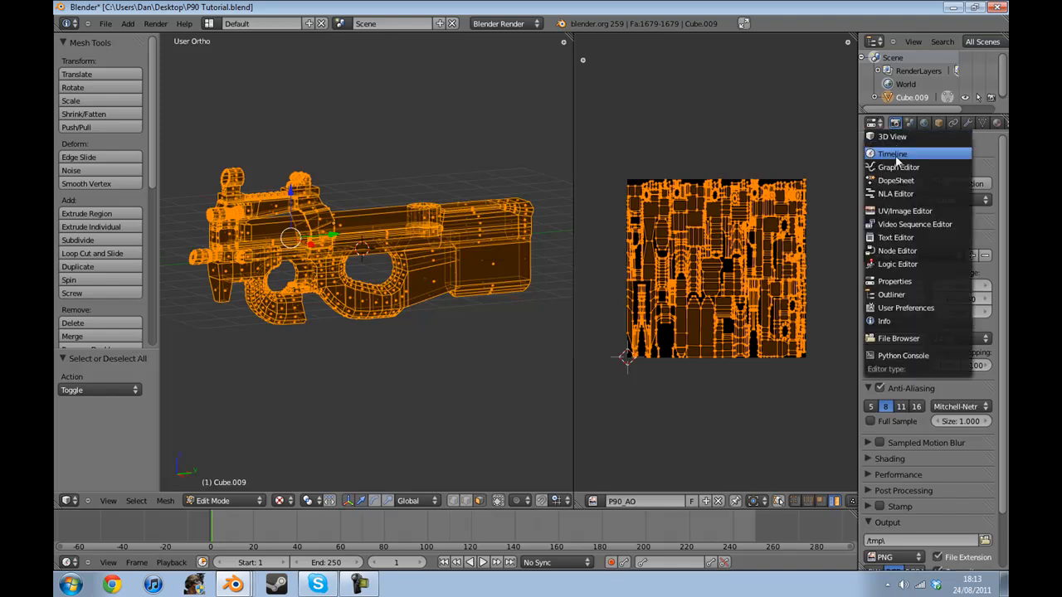
pyautogui.moveTo(895, 136)
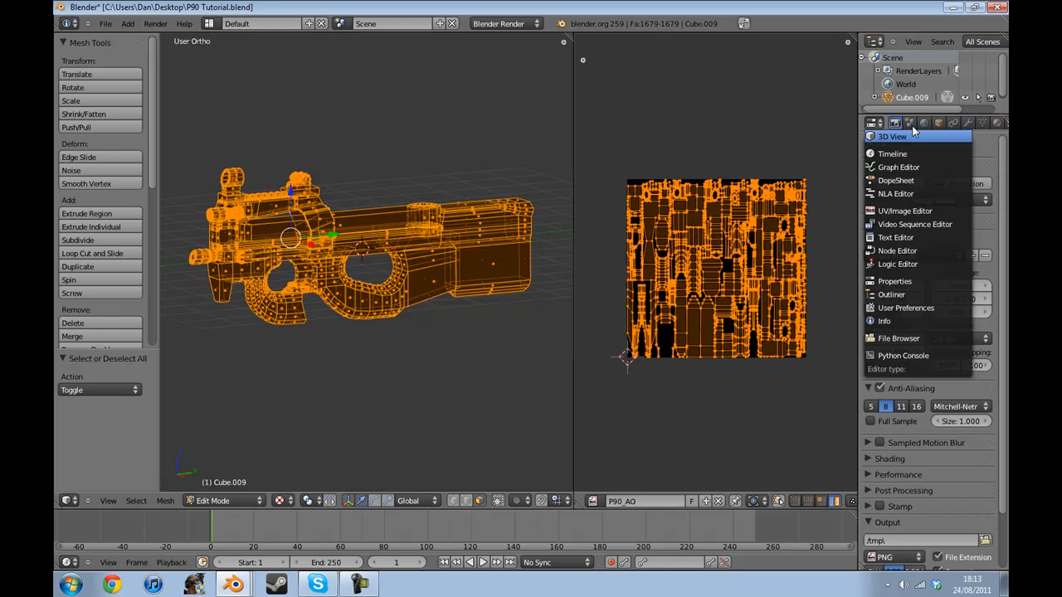
pyautogui.click(872, 123)
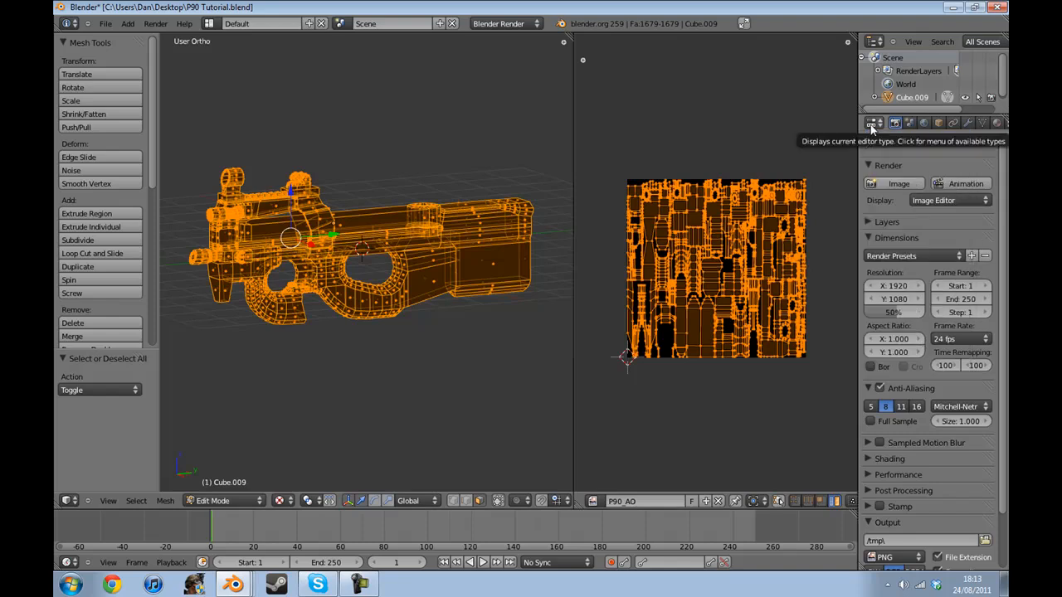
pyautogui.click(866, 122)
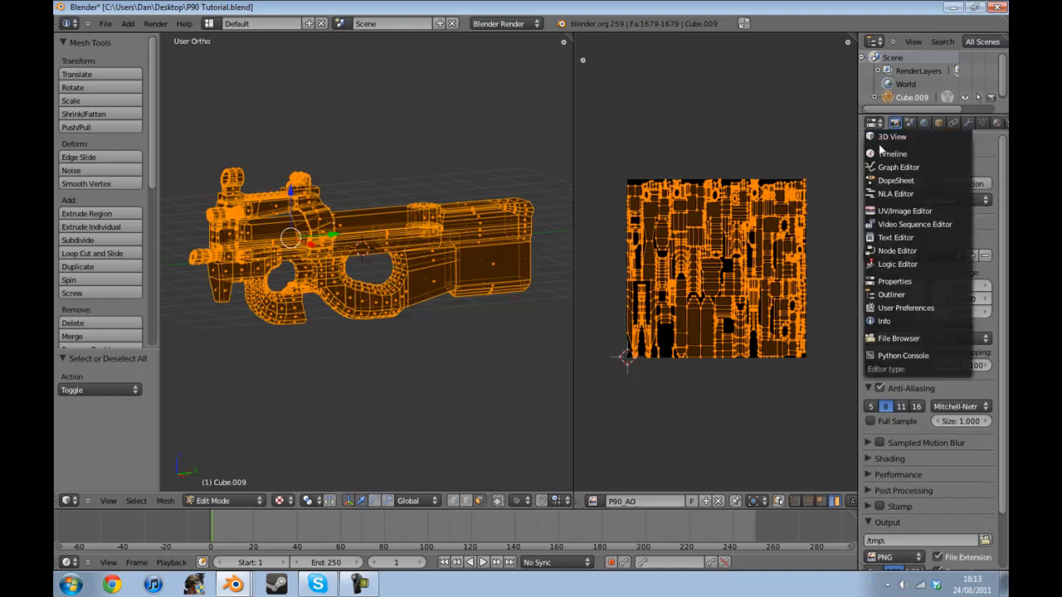
pyautogui.moveTo(914, 223)
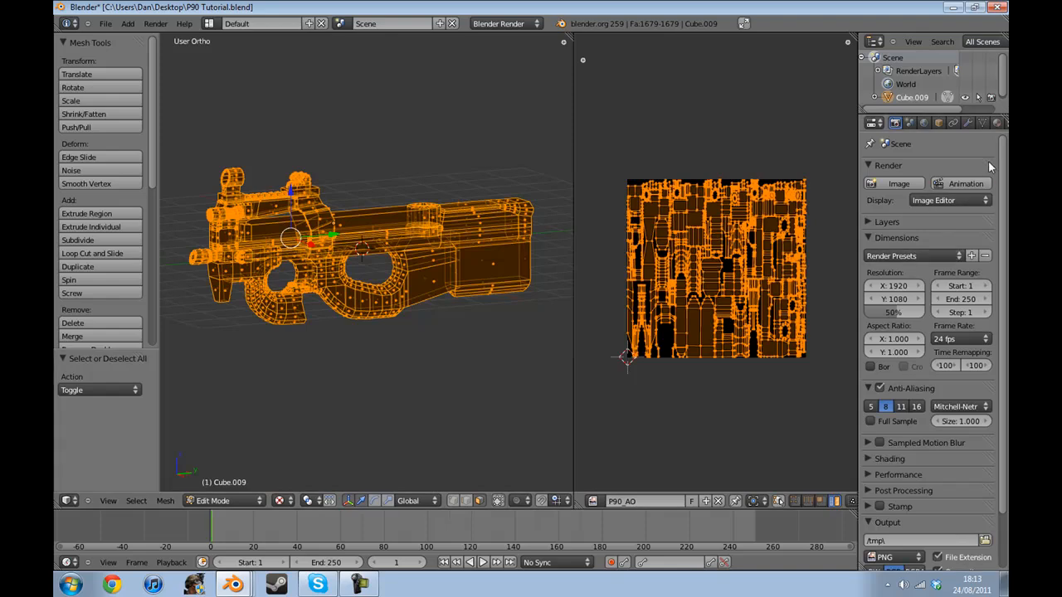
# Step: Set the Bake Mode to Ambient Occlusion in the Bake panel
pyautogui.scroll(-3)
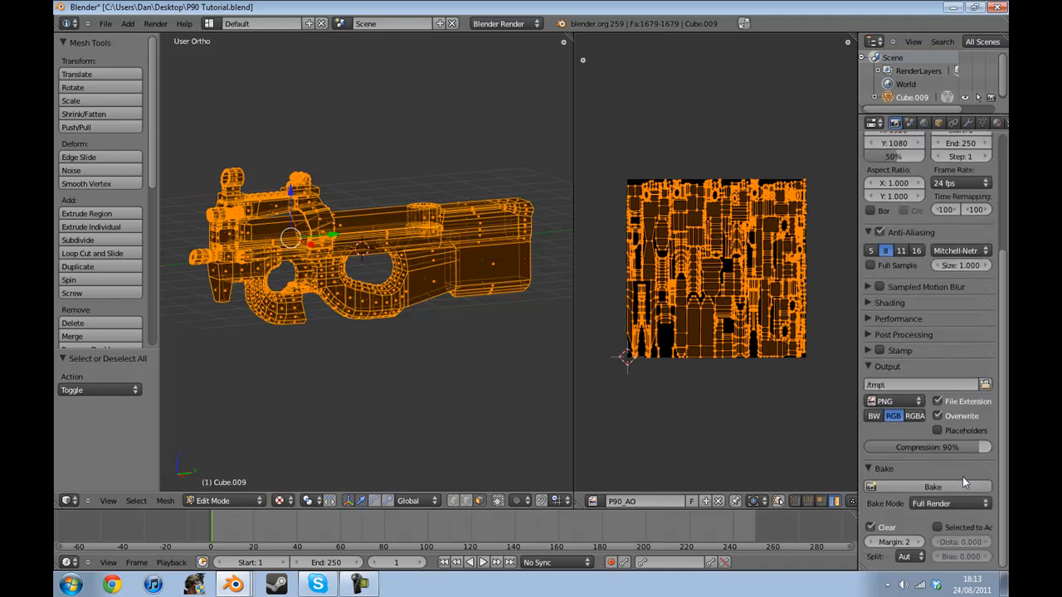
pyautogui.click(945, 503)
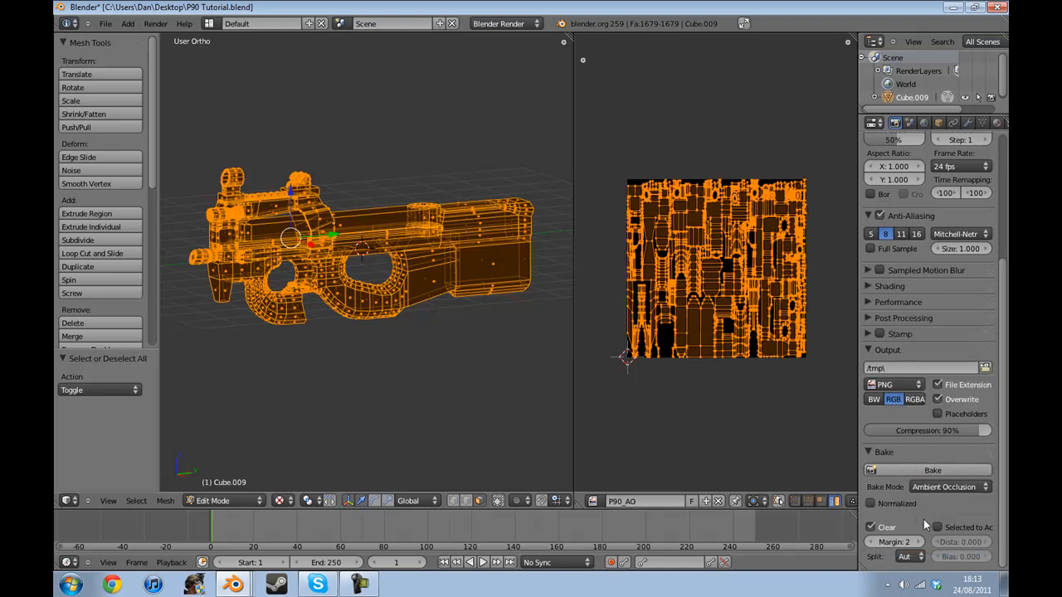
pyautogui.moveTo(912, 539)
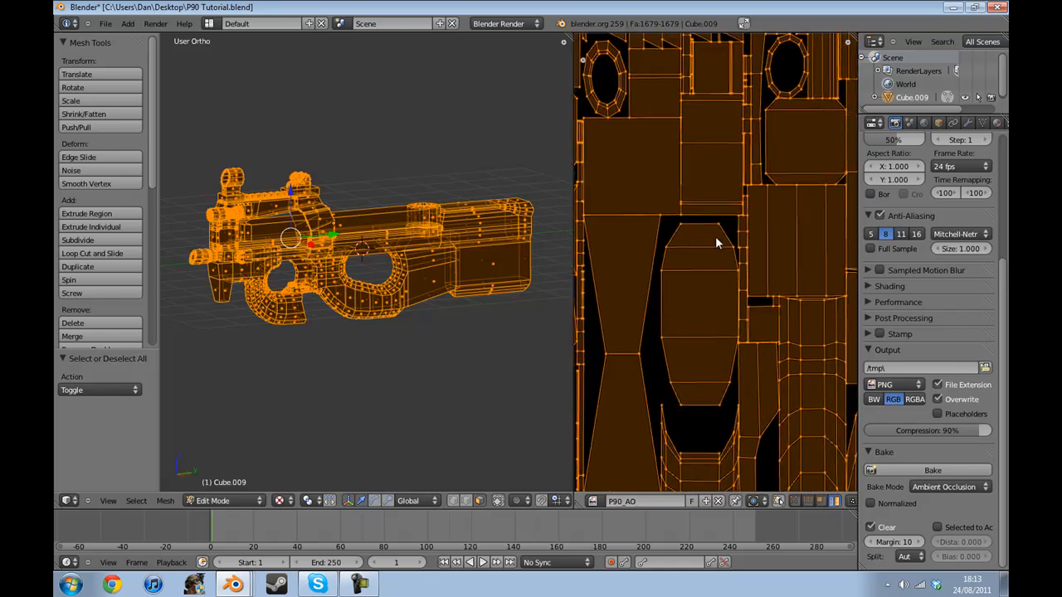
pyautogui.moveTo(689, 230)
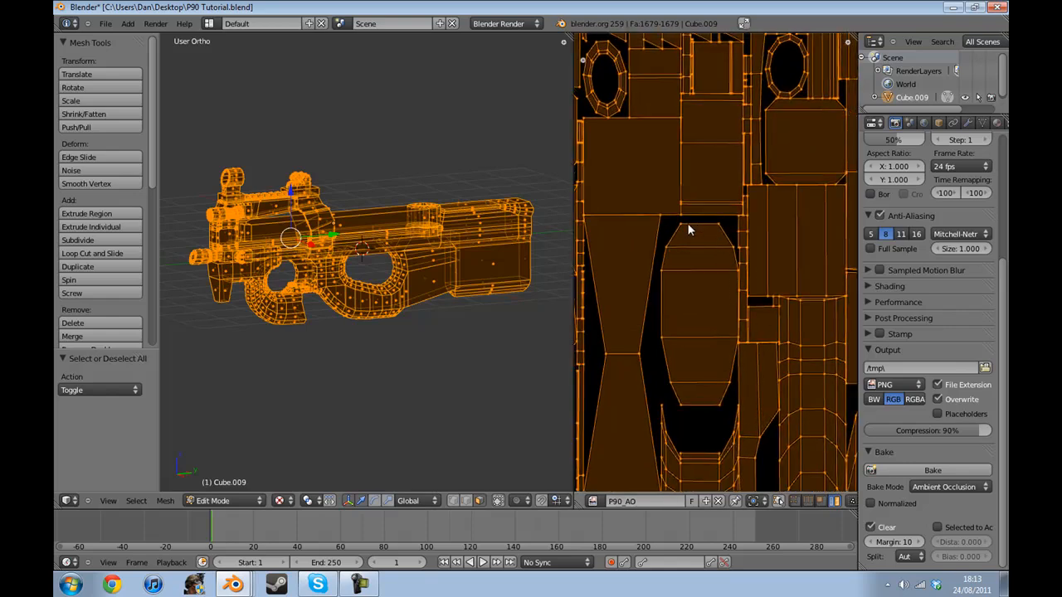
pyautogui.moveTo(645, 249)
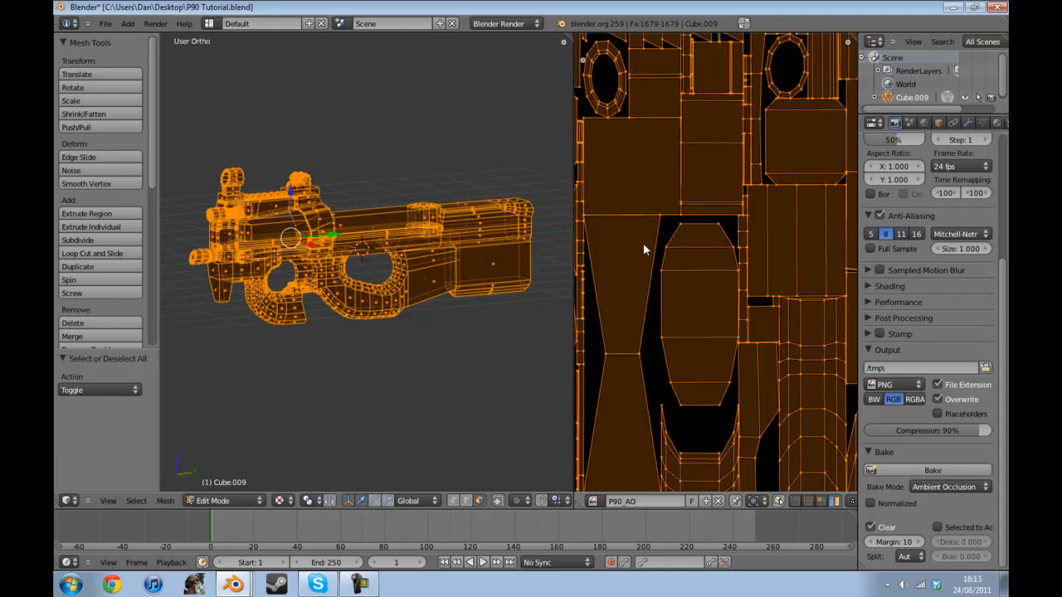
pyautogui.moveTo(730, 256)
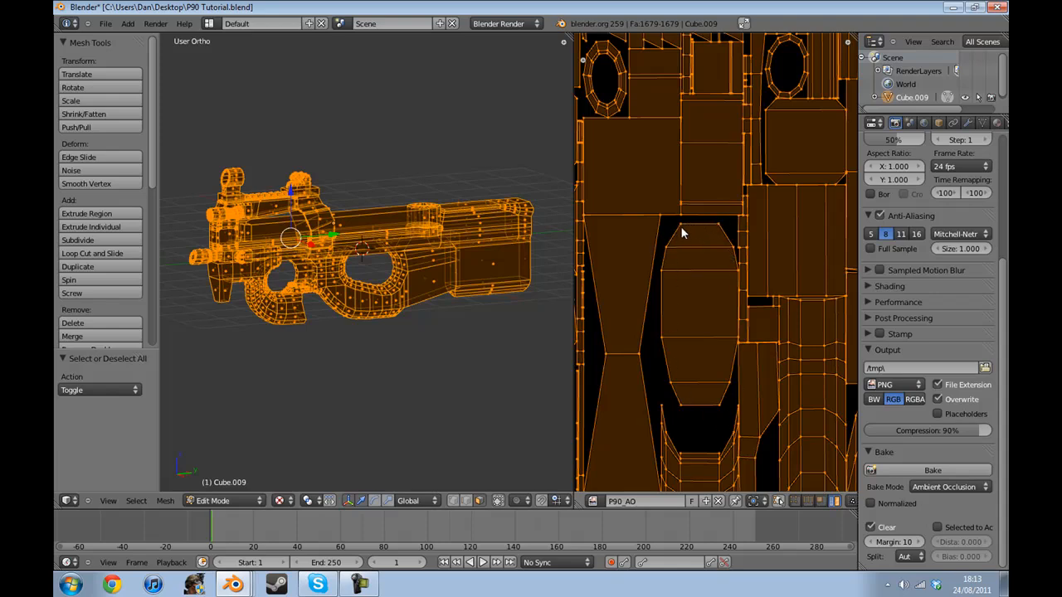
pyautogui.moveTo(687, 405)
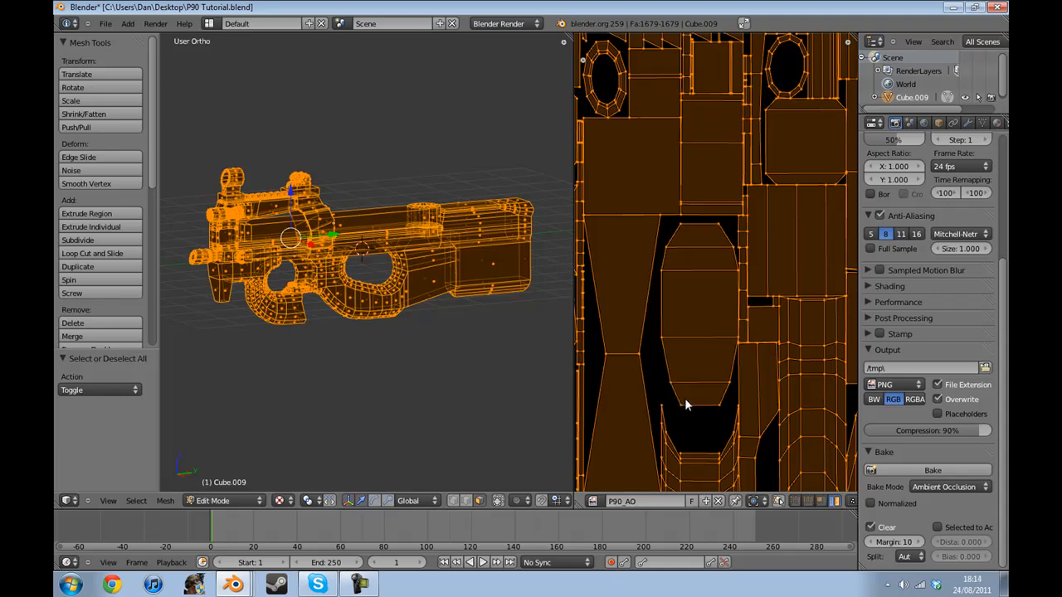
pyautogui.moveTo(671, 238)
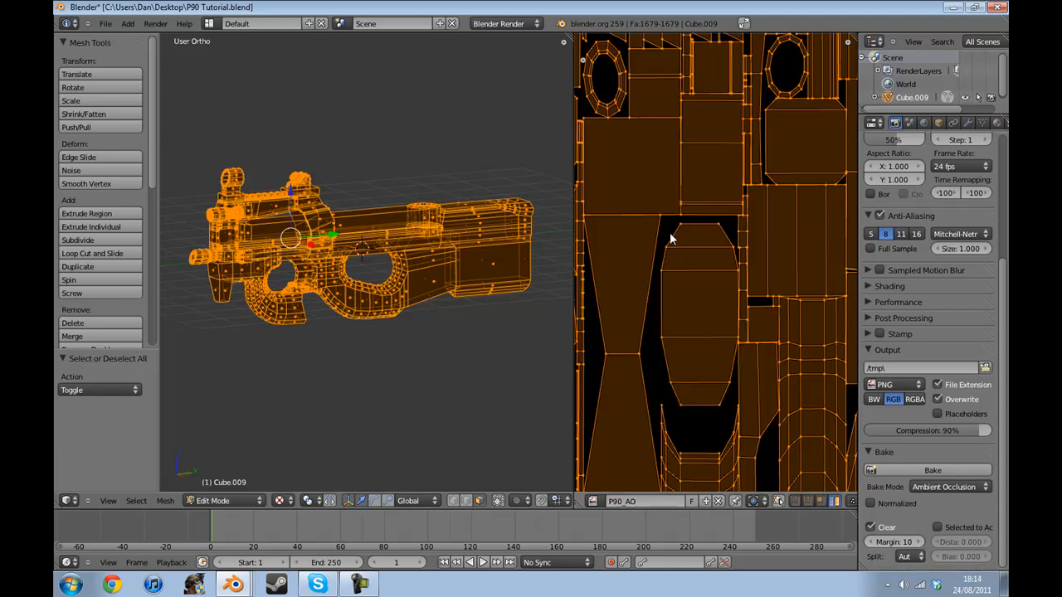
pyautogui.moveTo(662, 276)
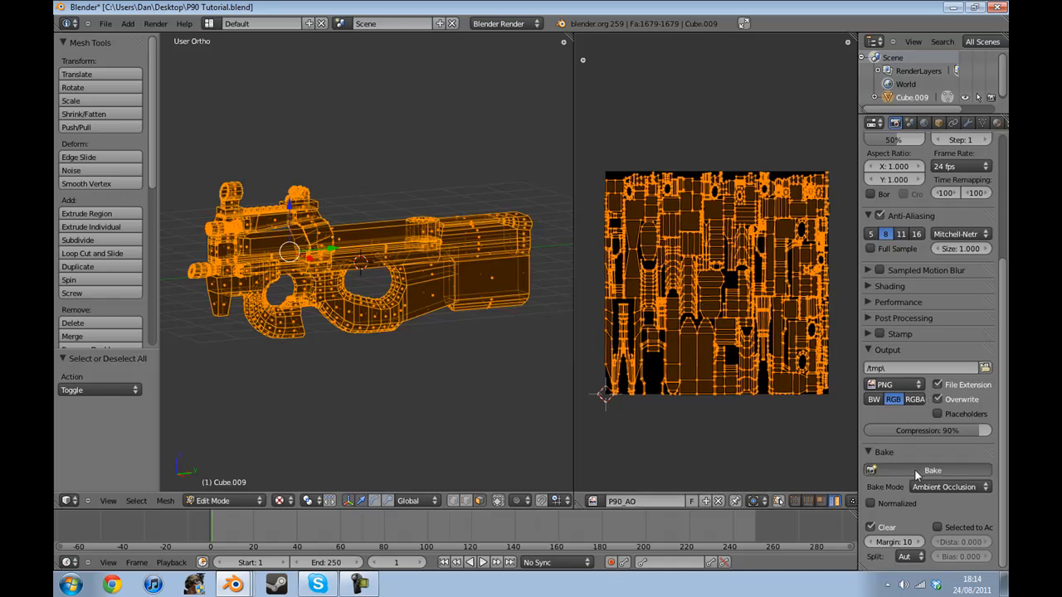
# Step: Bake the ambient occlusion into the P90_AO image
pyautogui.click(929, 471)
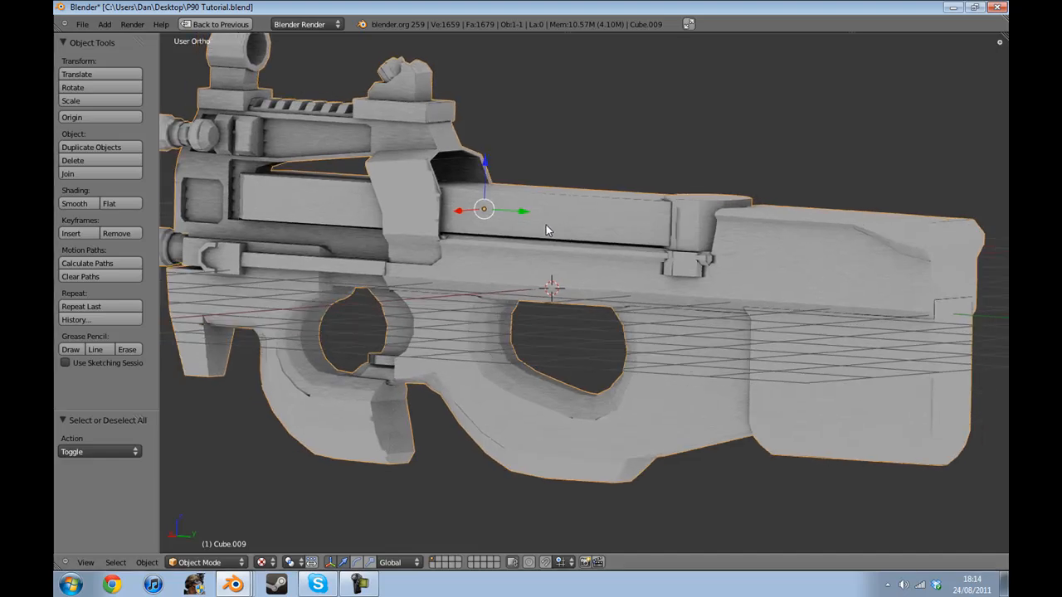
pyautogui.moveTo(548, 232); pyautogui.dragTo(555, 285)
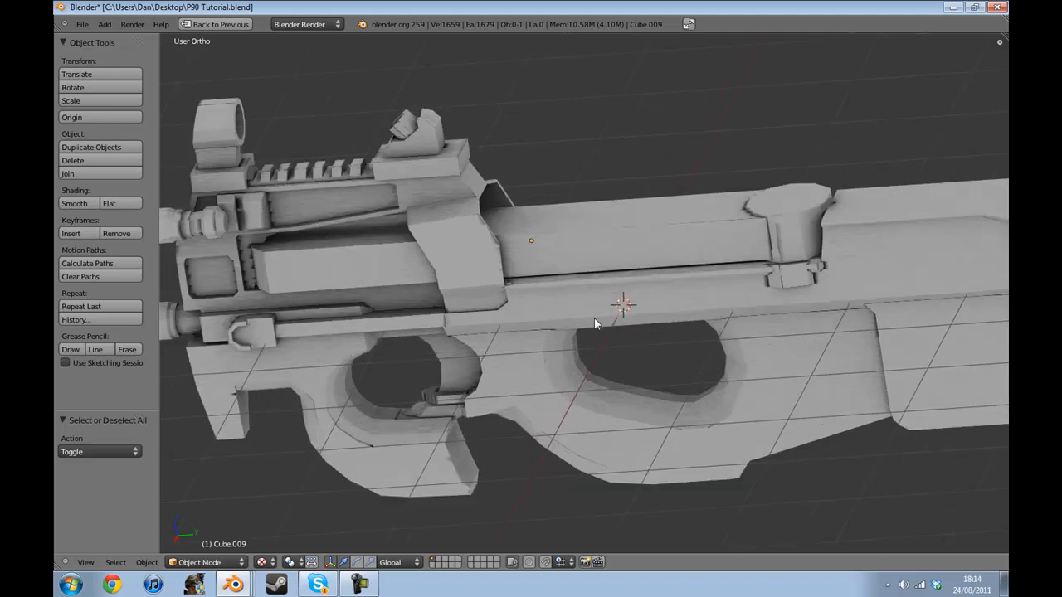
pyautogui.moveTo(594, 323); pyautogui.dragTo(539, 312)
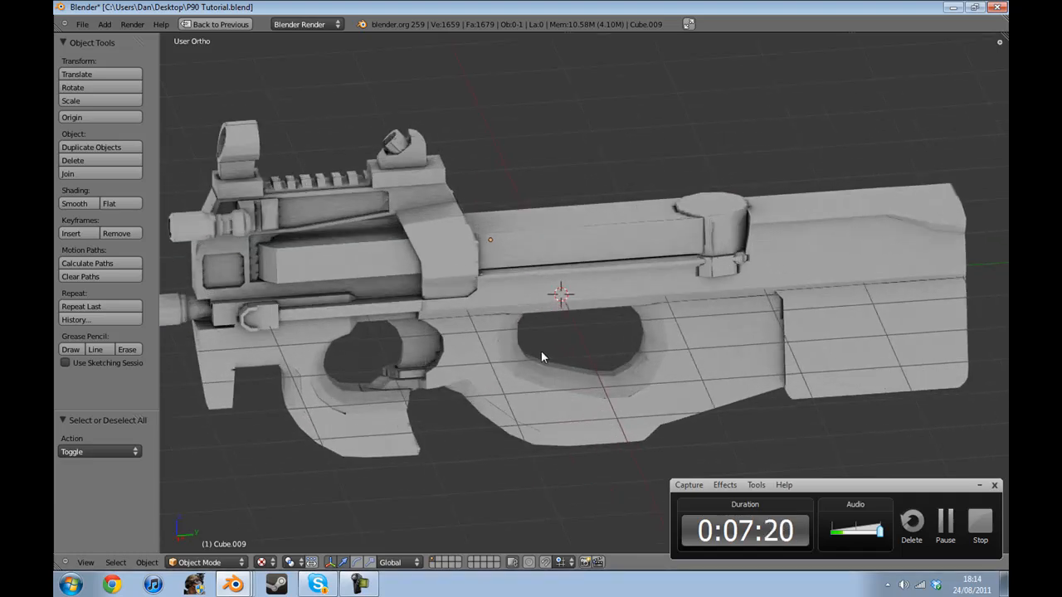
pyautogui.moveTo(539, 357); pyautogui.dragTo(633, 299)
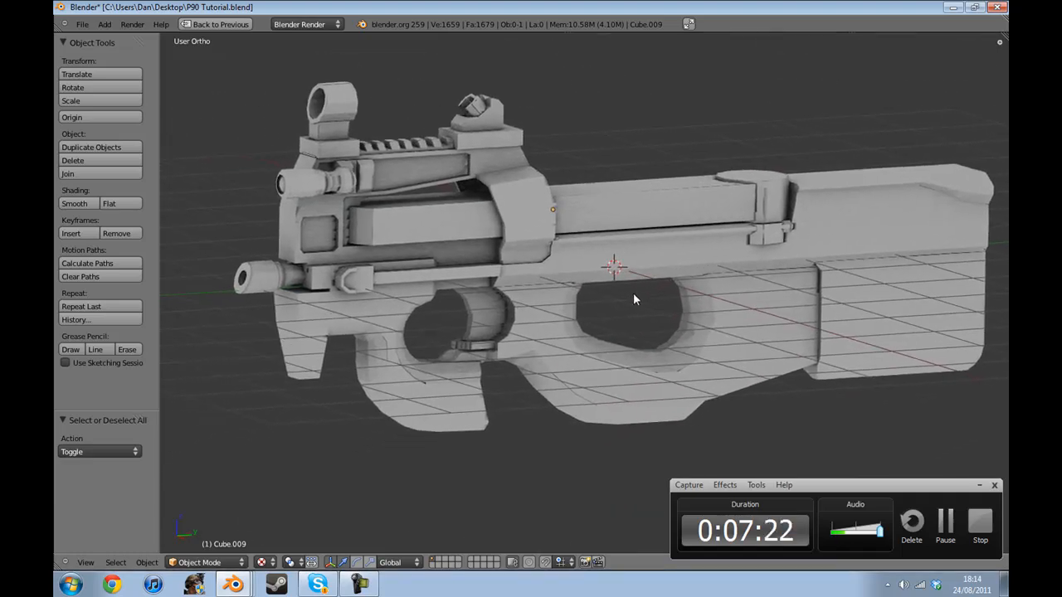